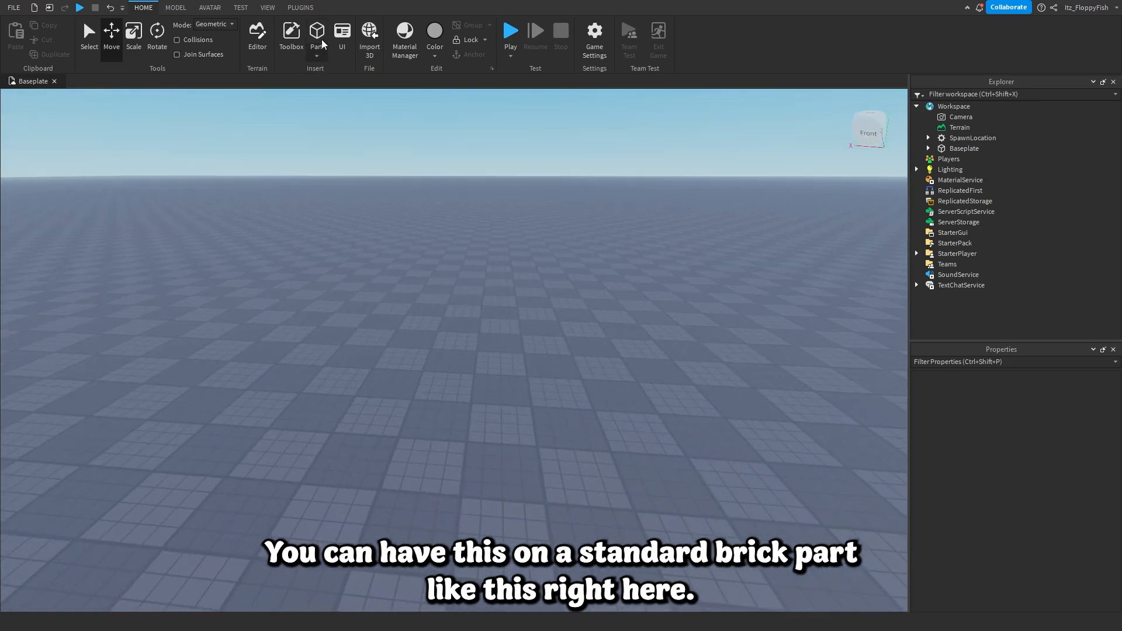
Insert a block Part into the workspace next to the Baseplate and clear the selection.
left_click(315, 34)
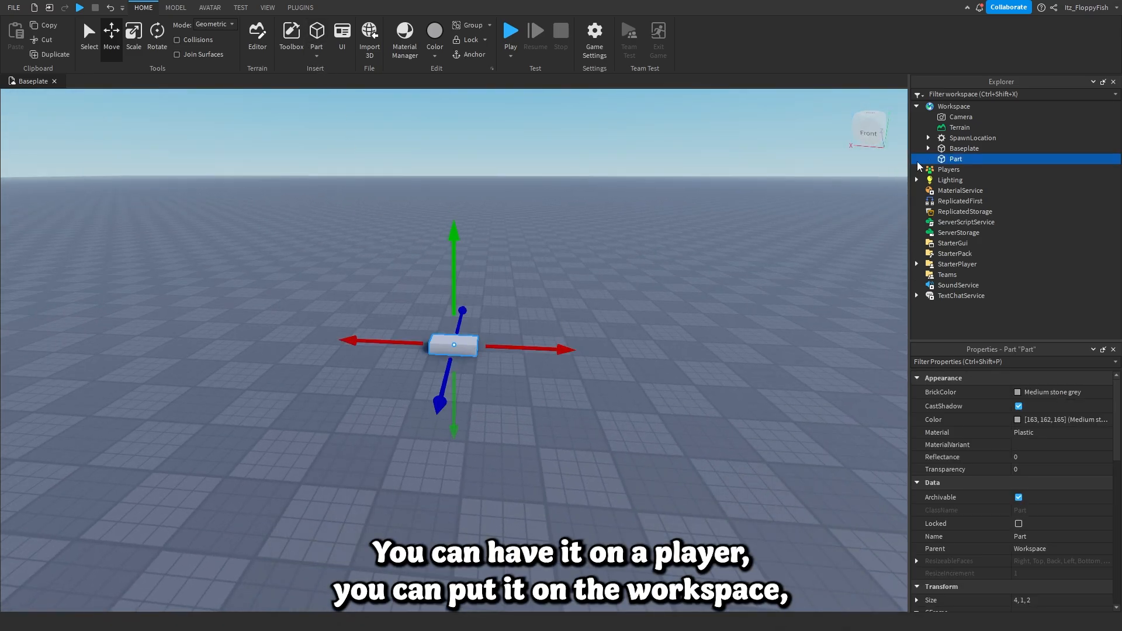
left_click(964, 148)
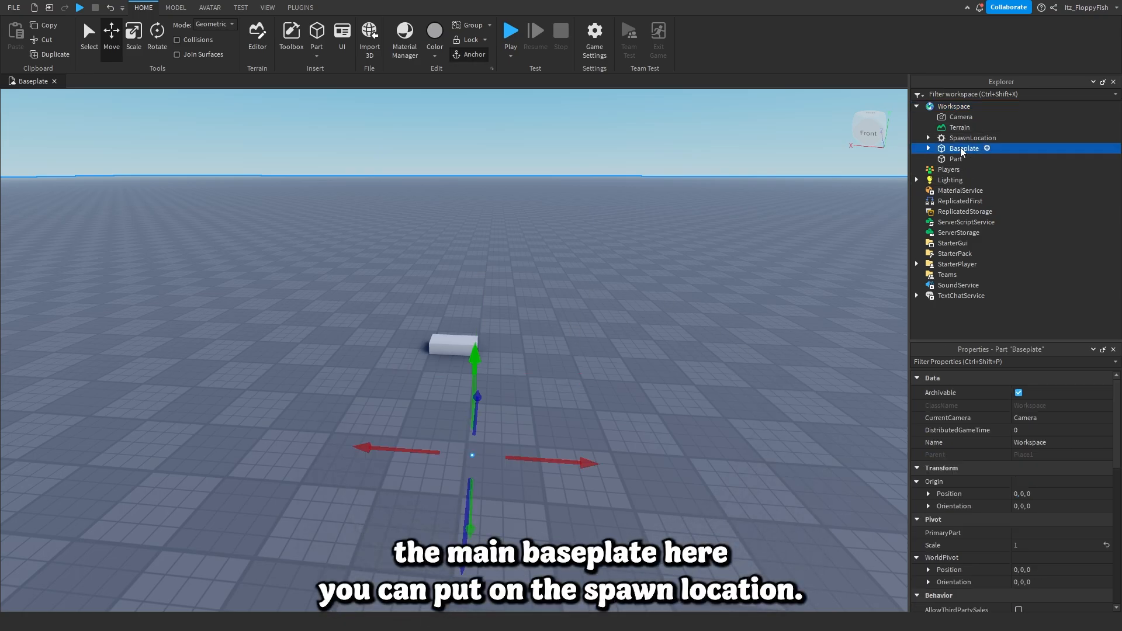
left_click(708, 267)
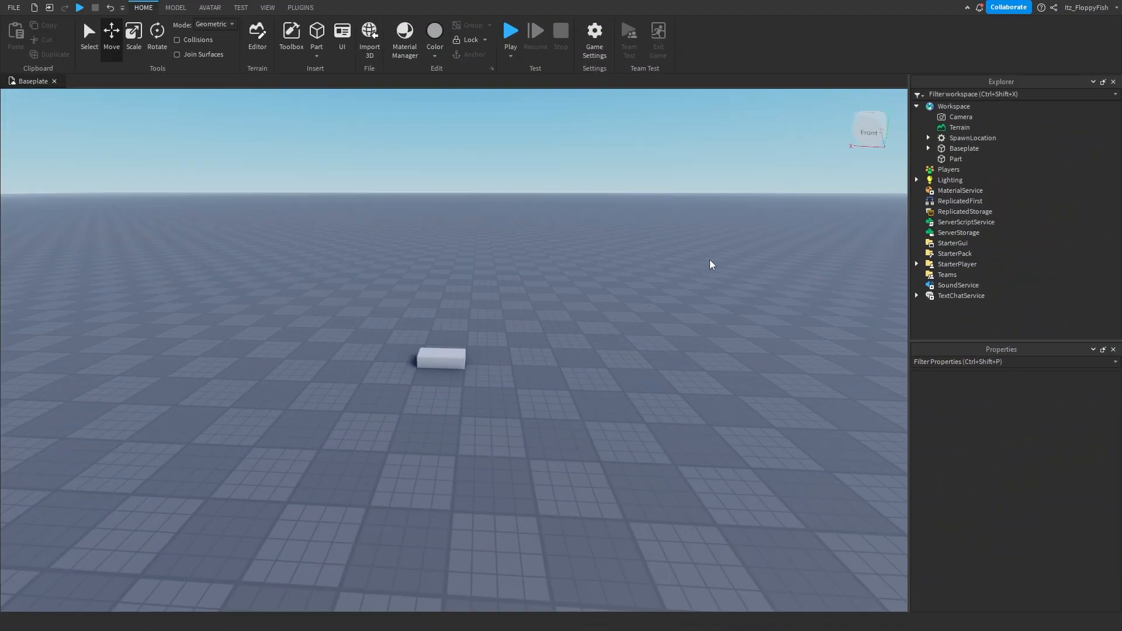
mouse_move(680, 295)
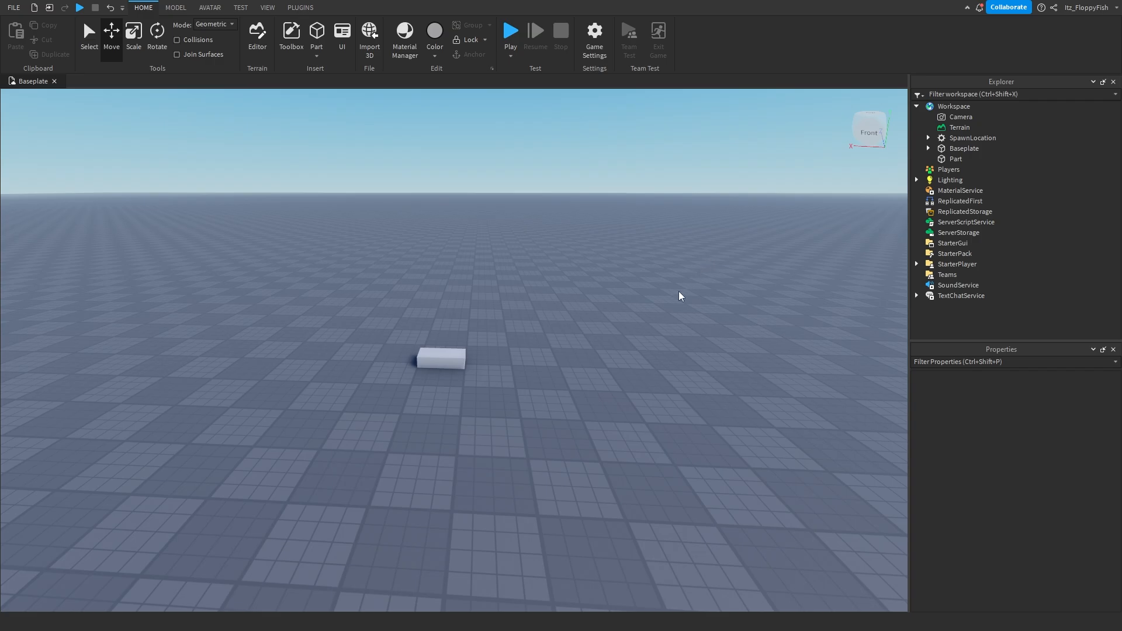
mouse_move(632, 263)
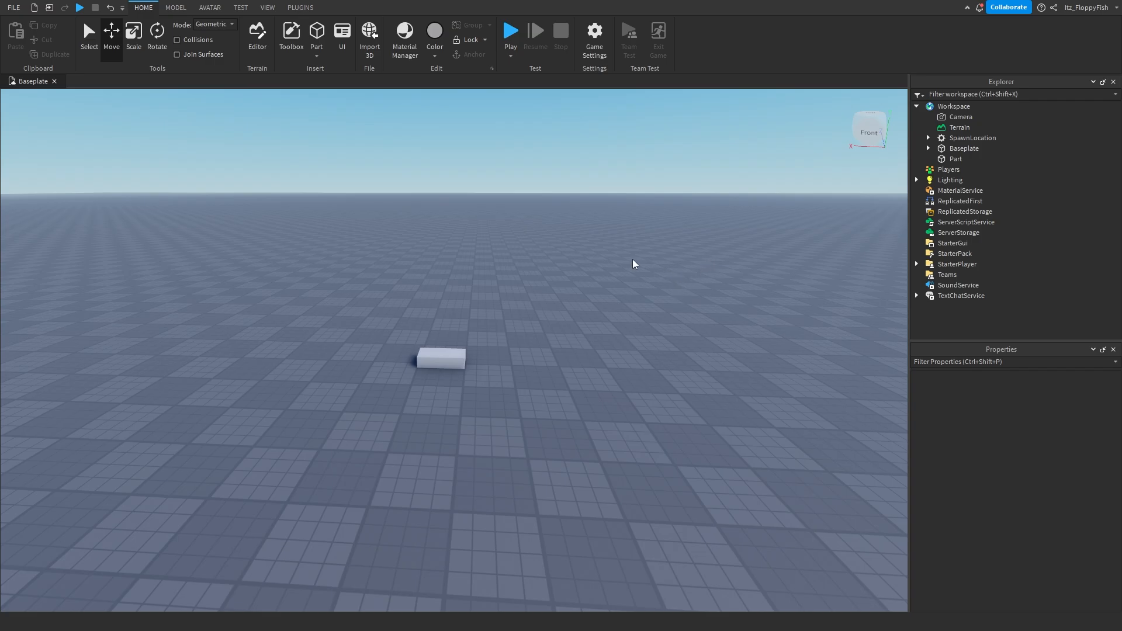
mouse_move(267, 7)
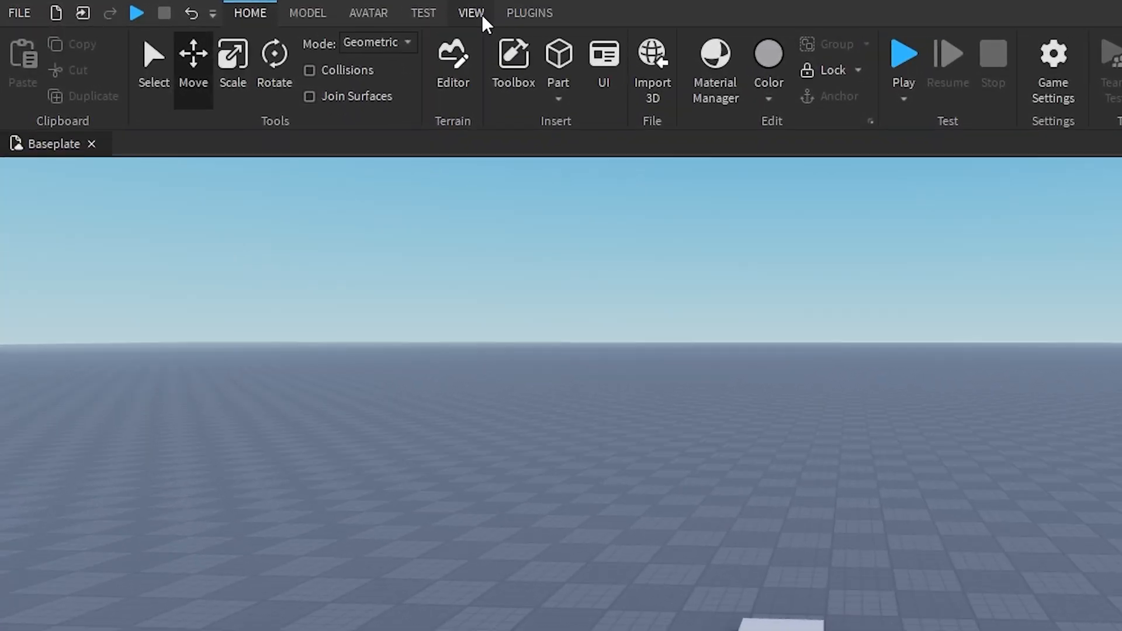
left_click(470, 12)
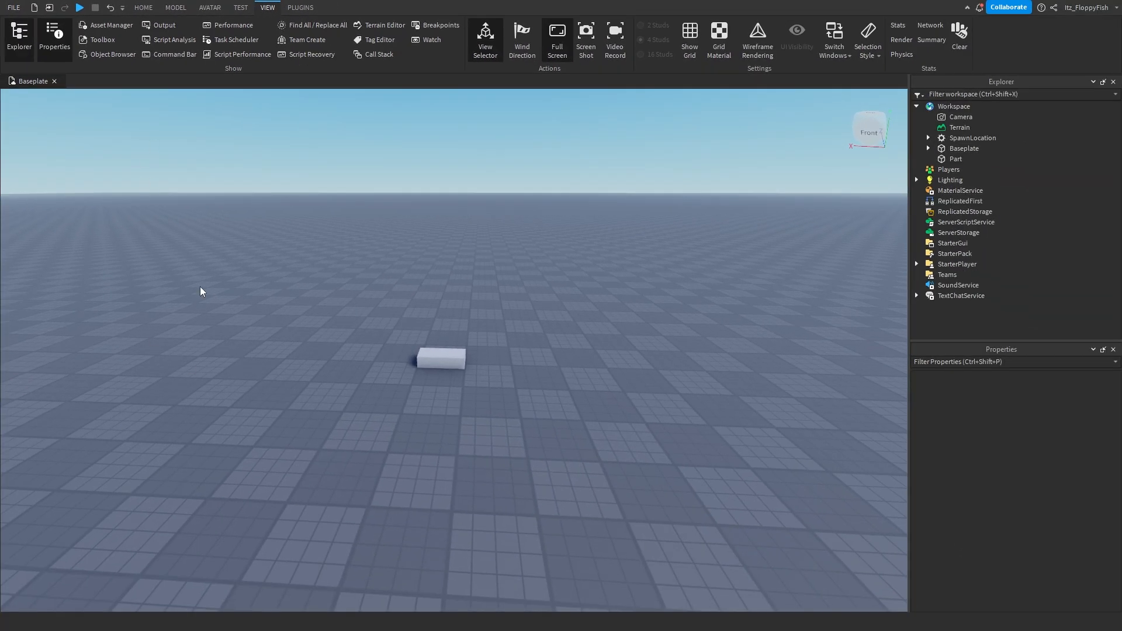
left_click(142, 7)
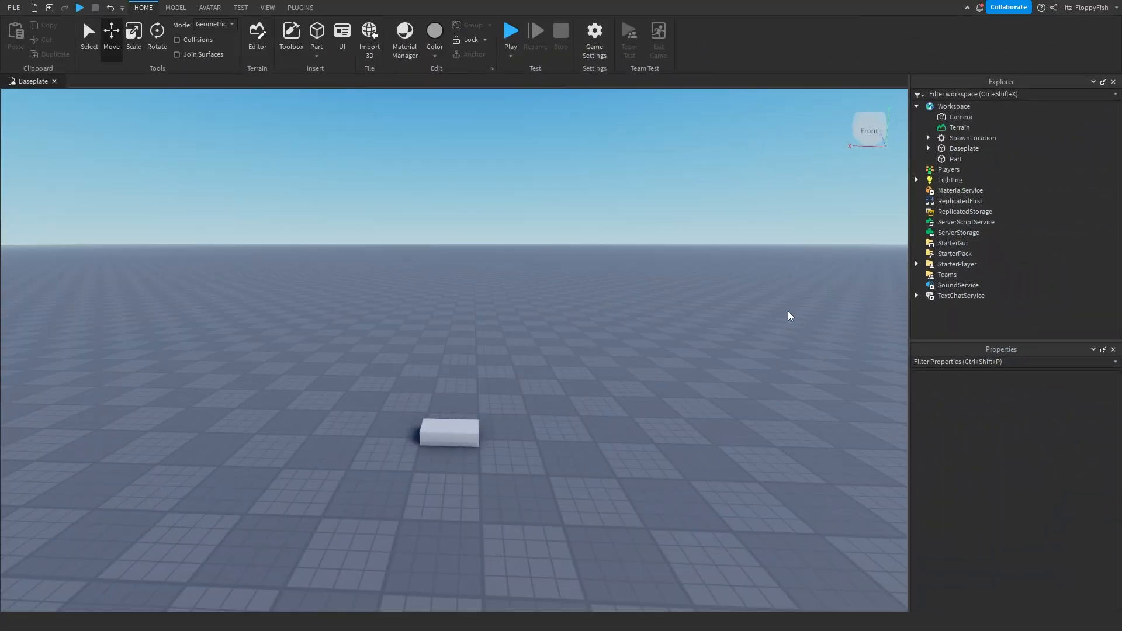
mouse_move(377, 278)
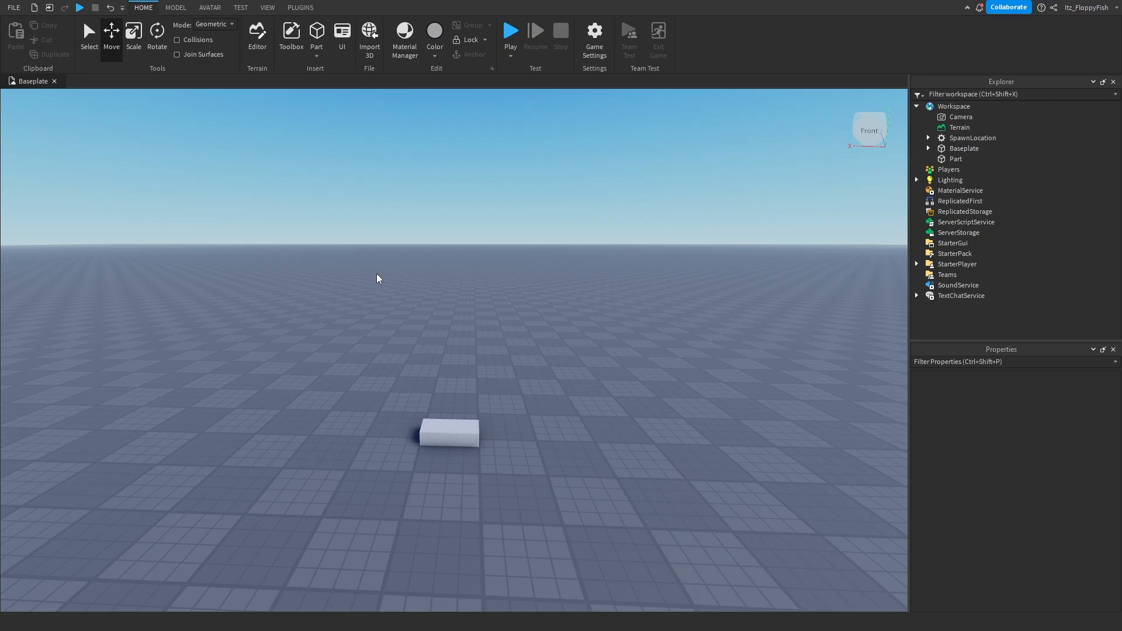
Select the brick Part in the viewport to show its properties (Medium stone grey, size 4, 1, 2).
left_click(448, 435)
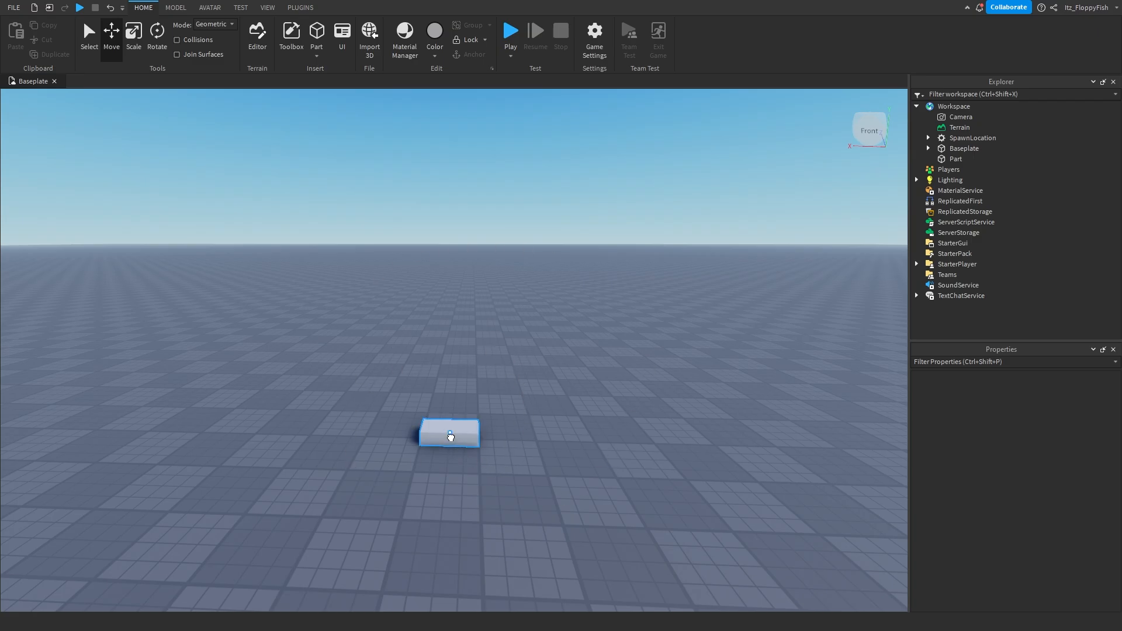
left_click(448, 434)
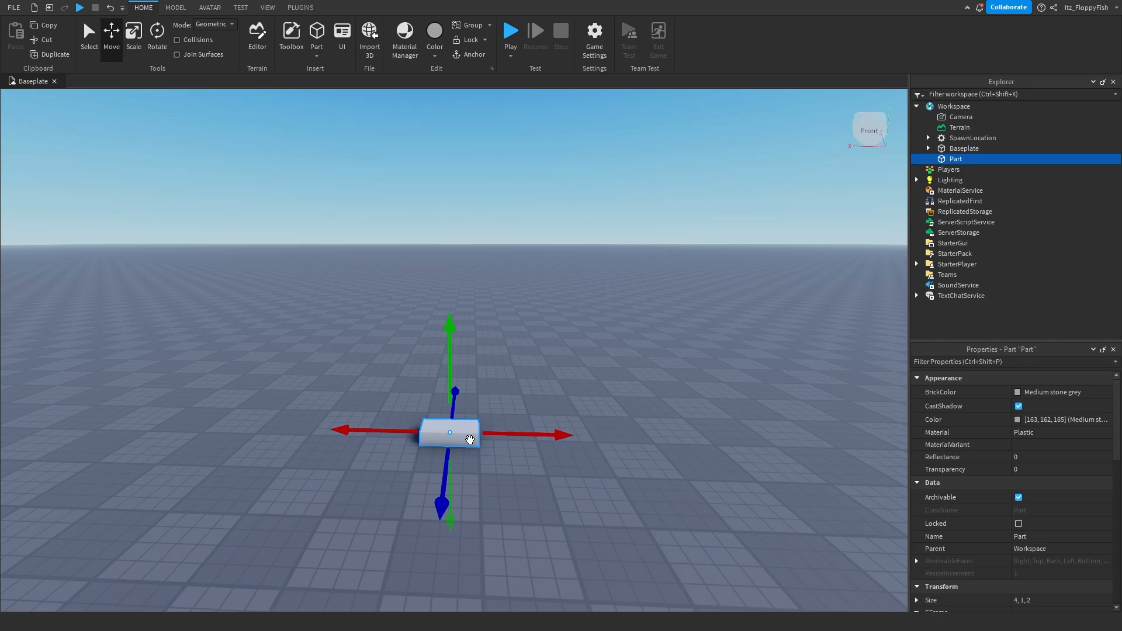
mouse_move(417, 435)
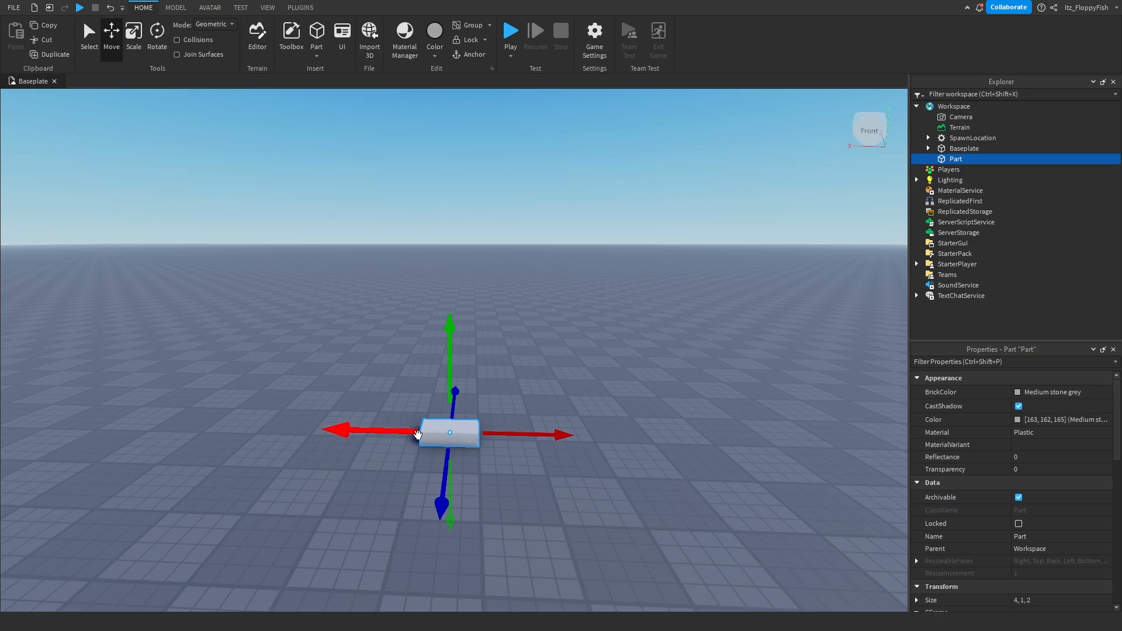
mouse_move(401, 433)
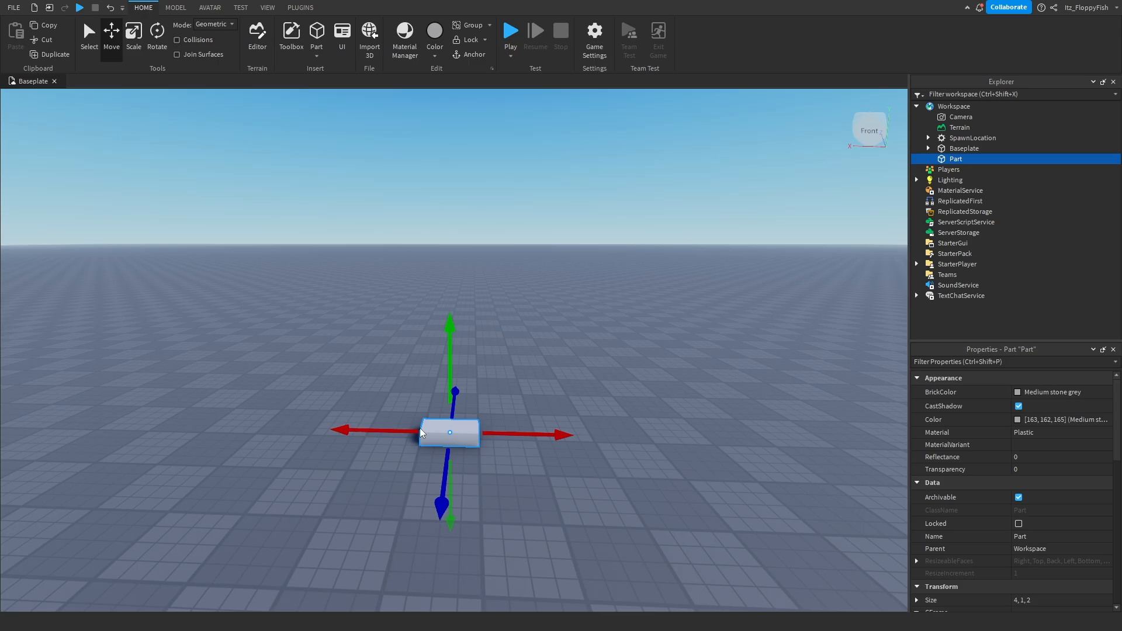
mouse_move(530, 434)
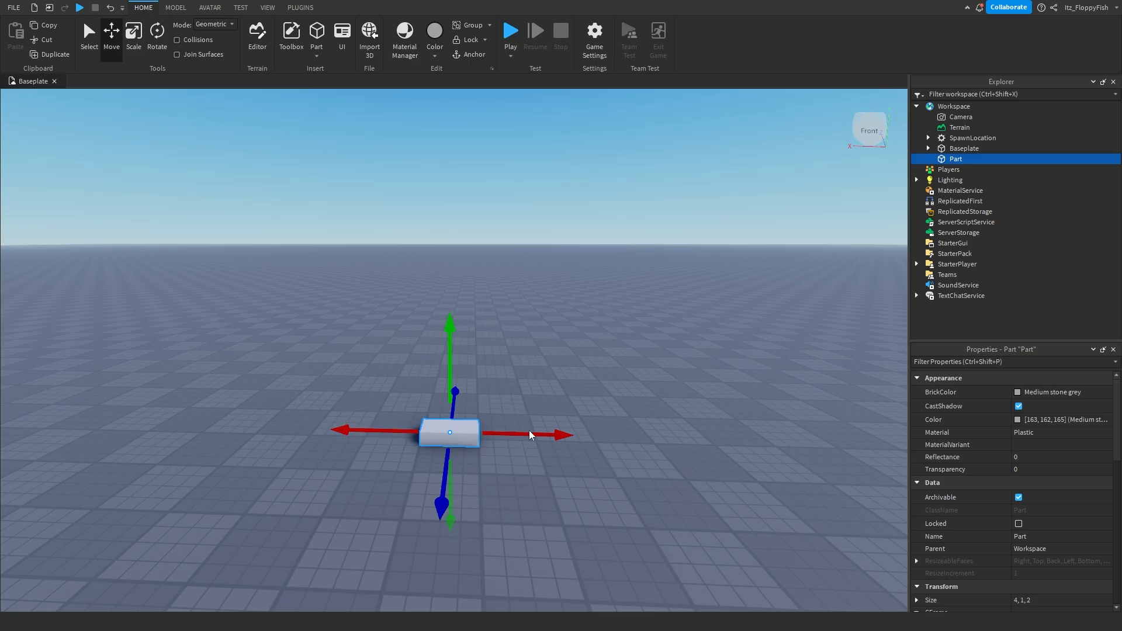
mouse_move(809, 317)
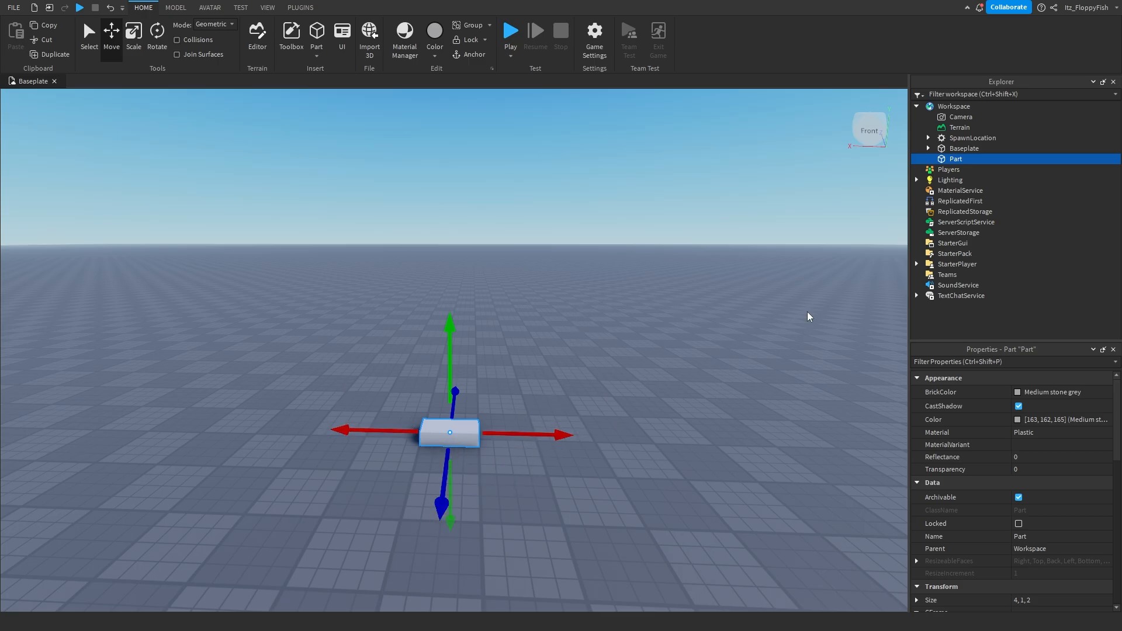
Insert a Highlight object under the Part by searching 'High' in the insert menu.
left_click(956, 157)
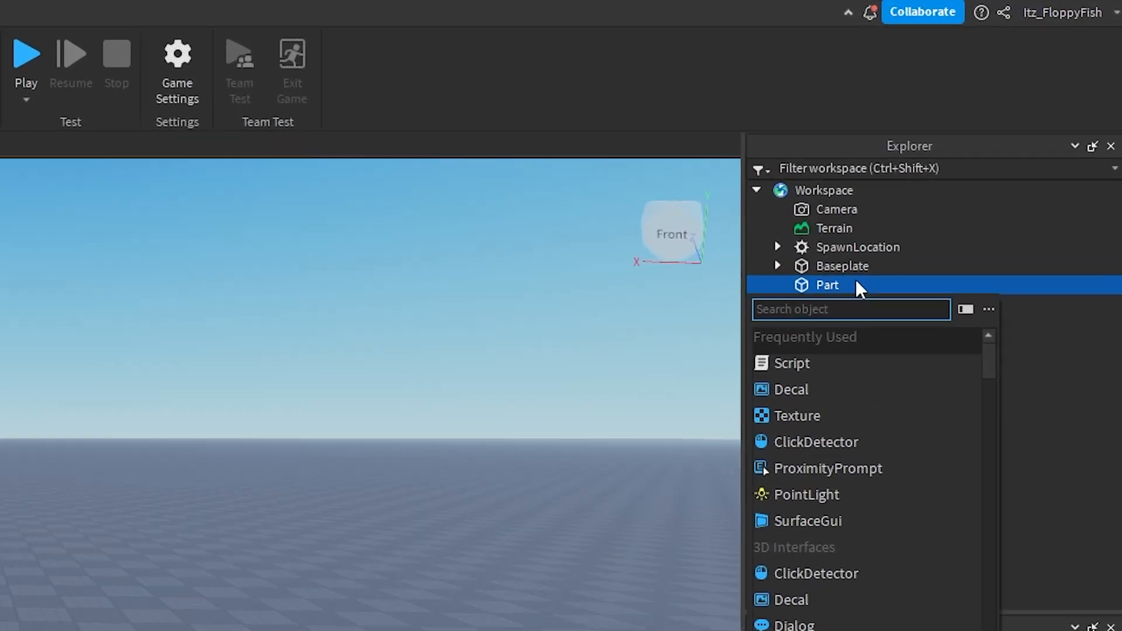
type("H")
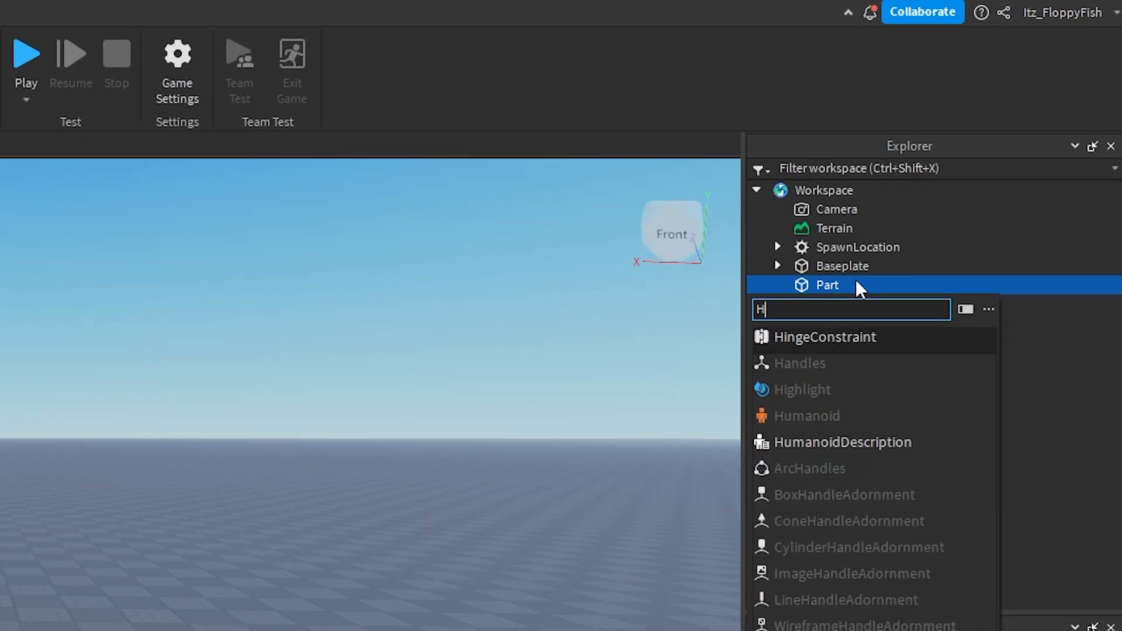
type("igh")
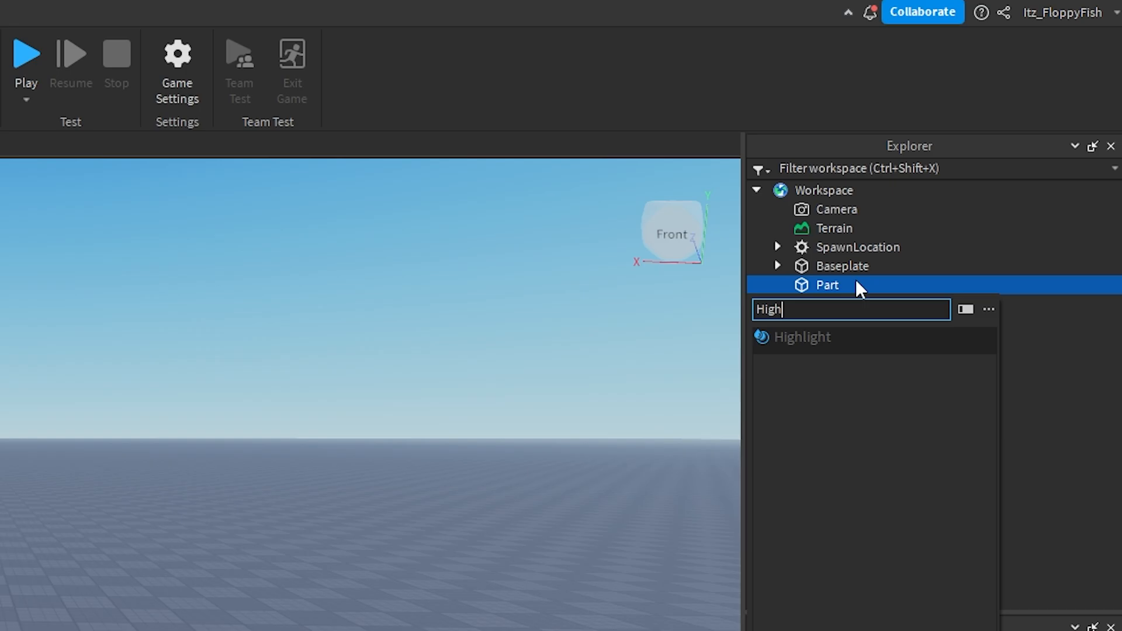
left_click(801, 337)
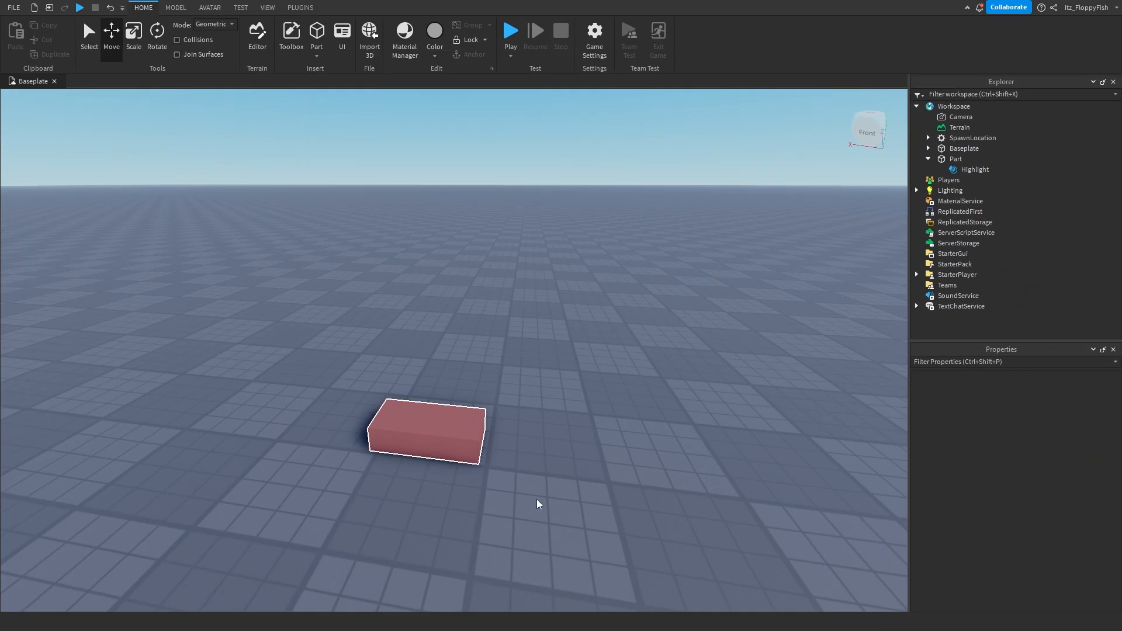
Set the Highlight's FillTransparency to 1 so only the outline shows.
left_click(425, 433)
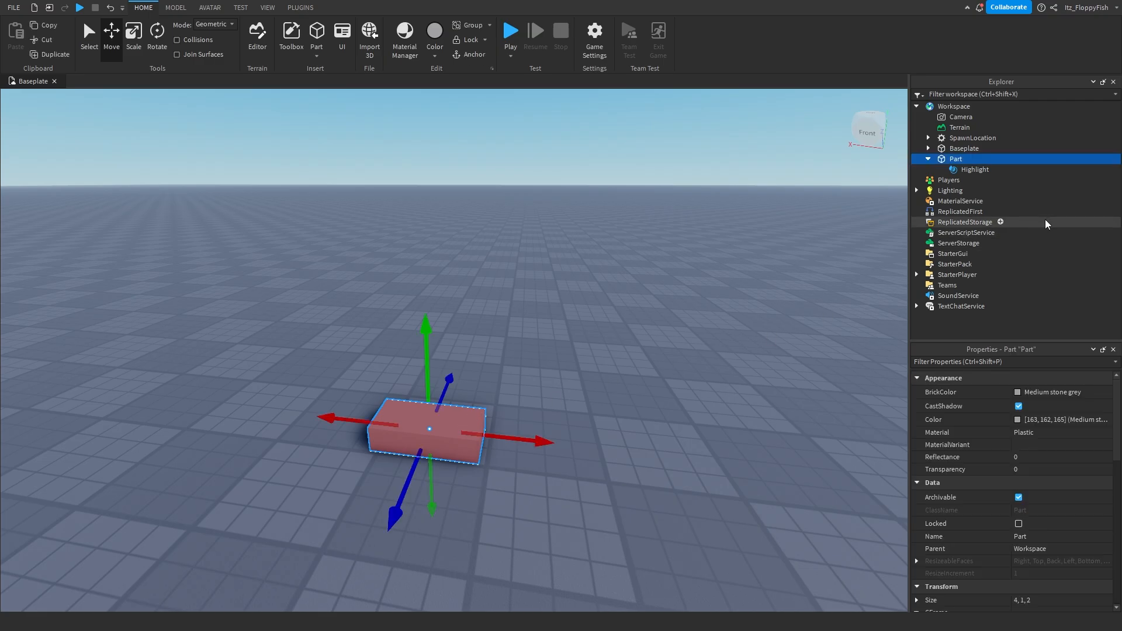
left_click(974, 169)
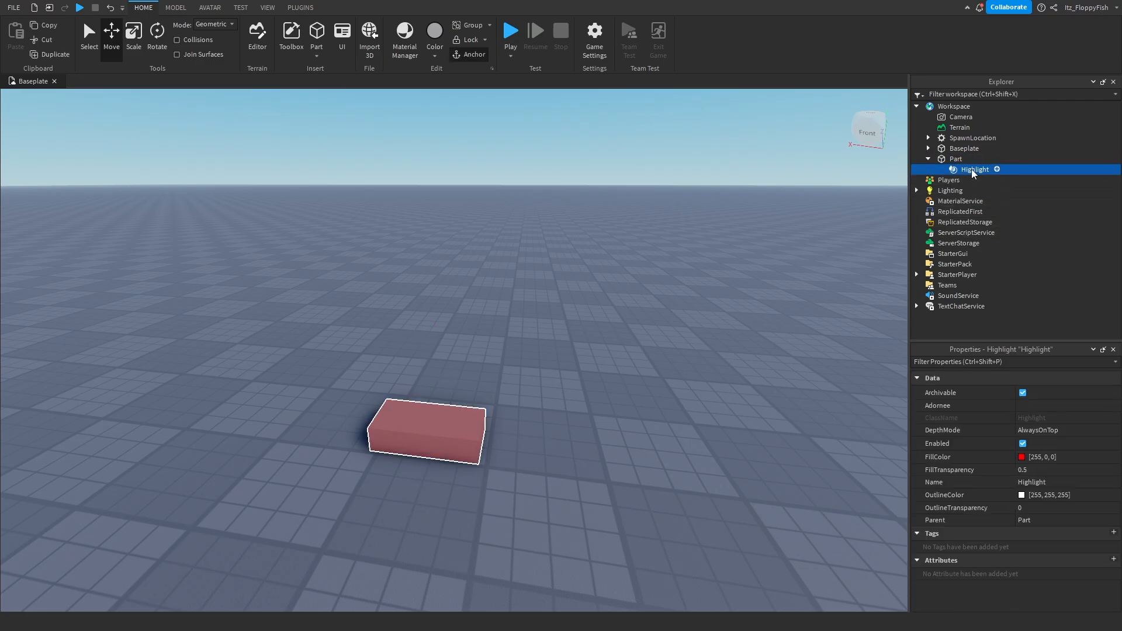
mouse_move(451, 436)
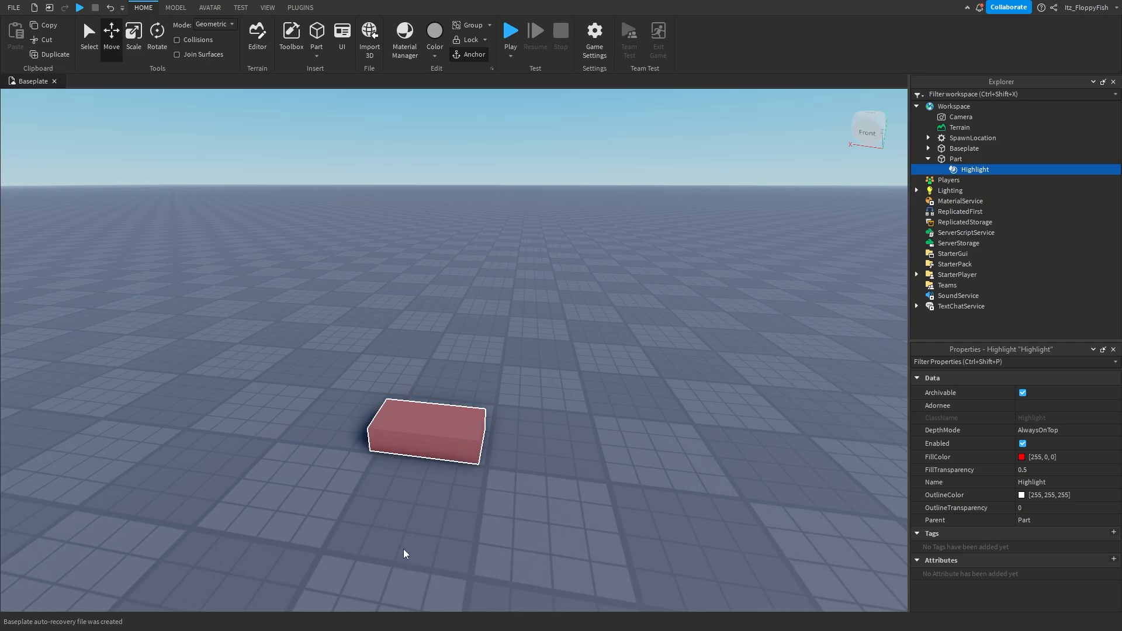
mouse_move(457, 407)
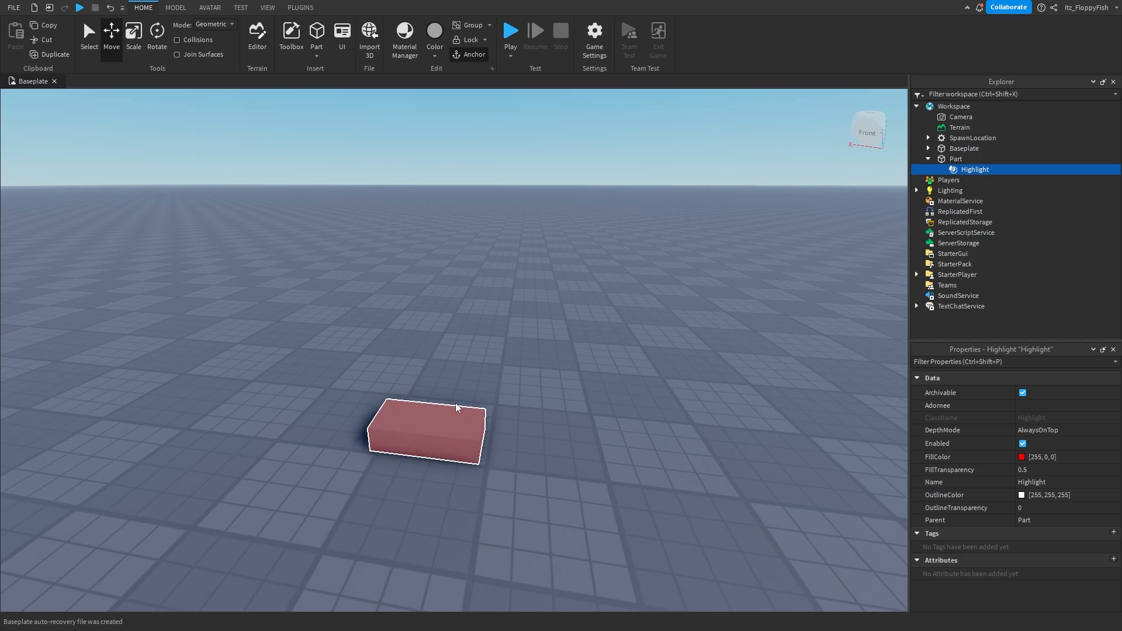
mouse_move(1052, 451)
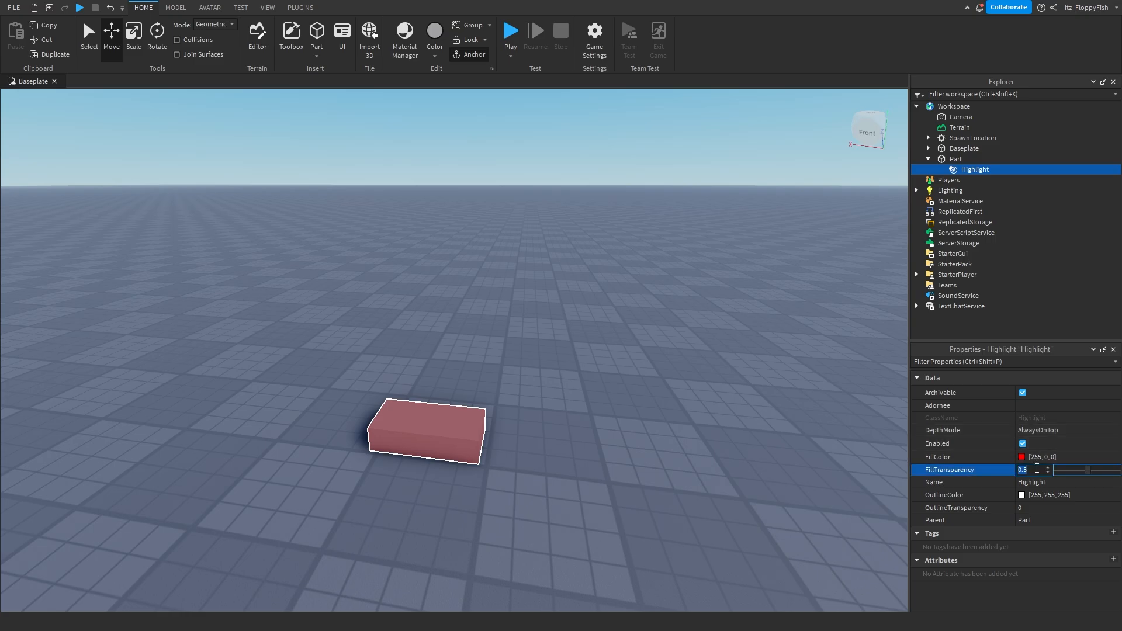
type("1")
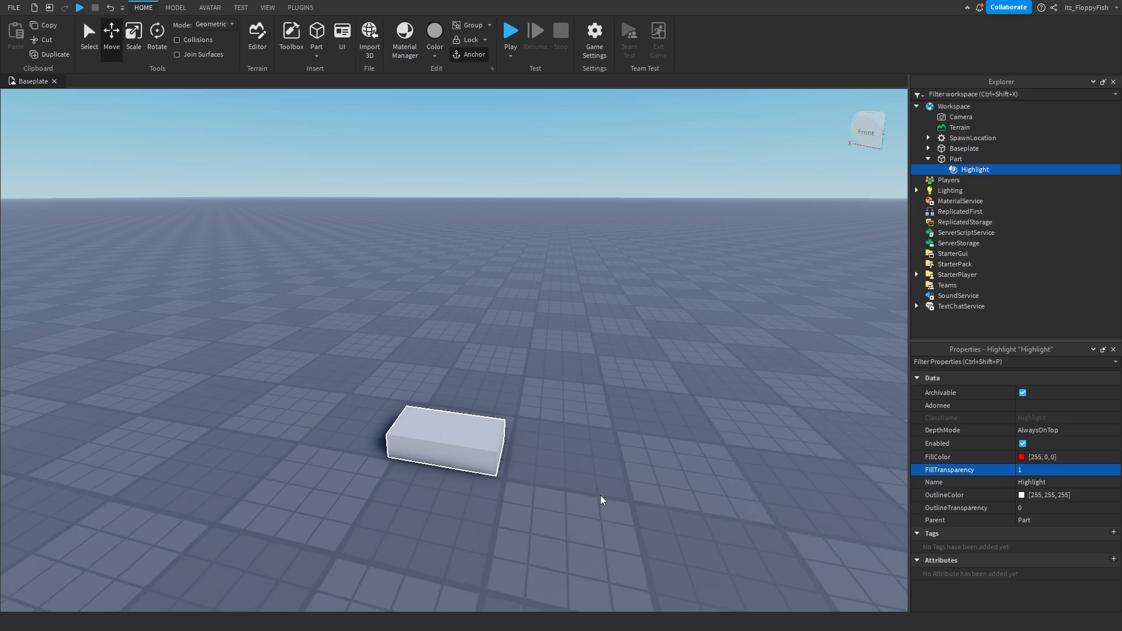
mouse_move(1031, 469)
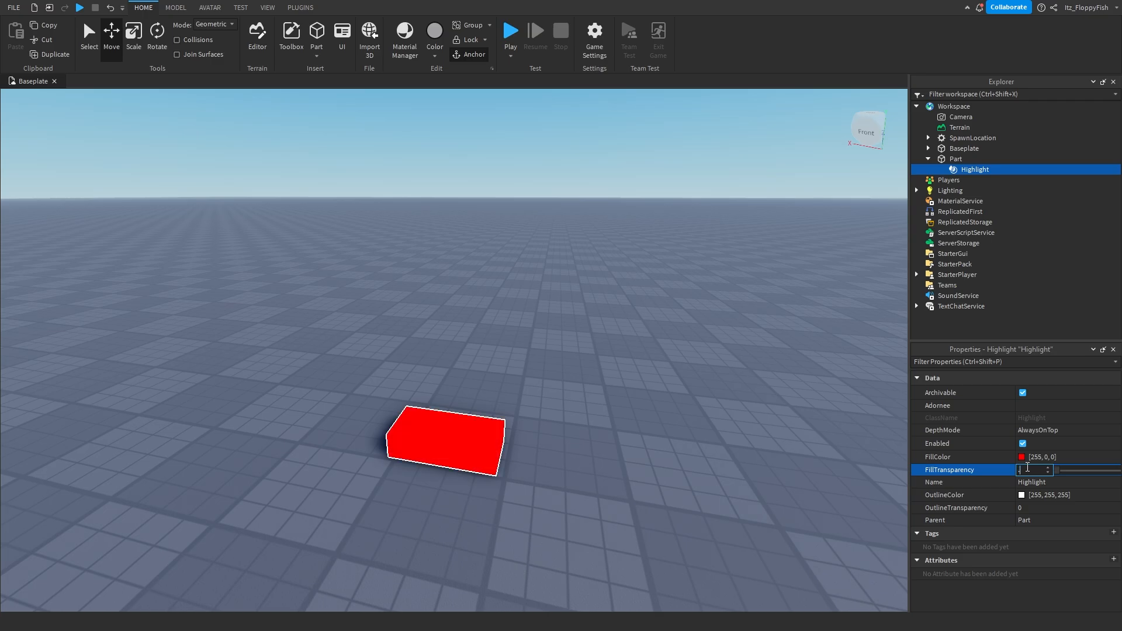
Preview a pale purple FillColor without keeping it, and set FillTransparency to 1.
left_click(1022, 456)
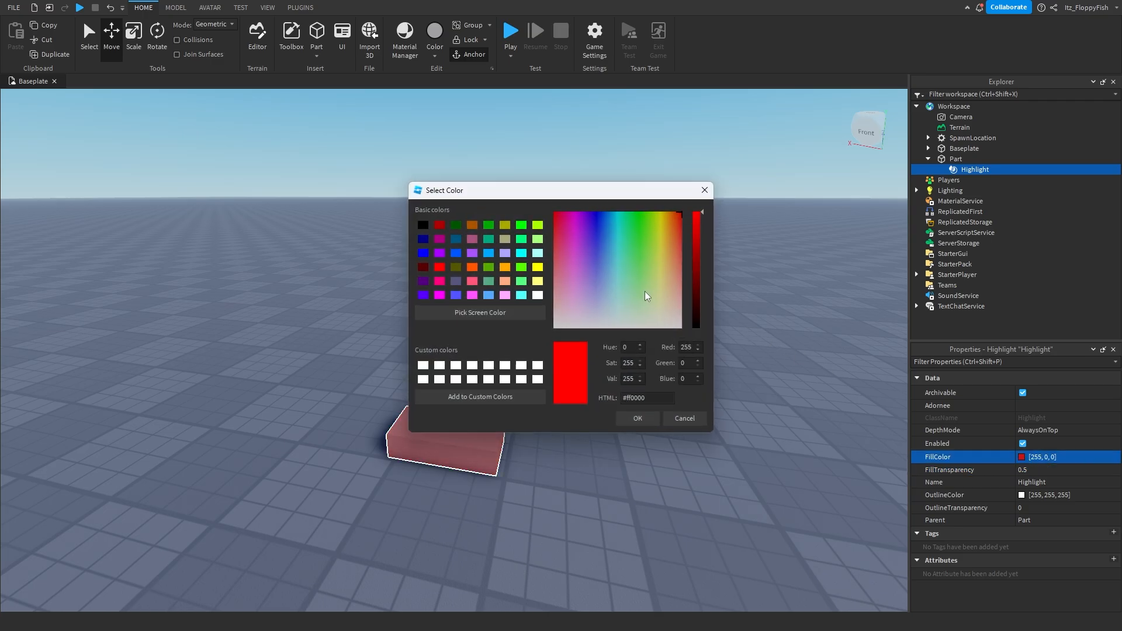
left_click(582, 302)
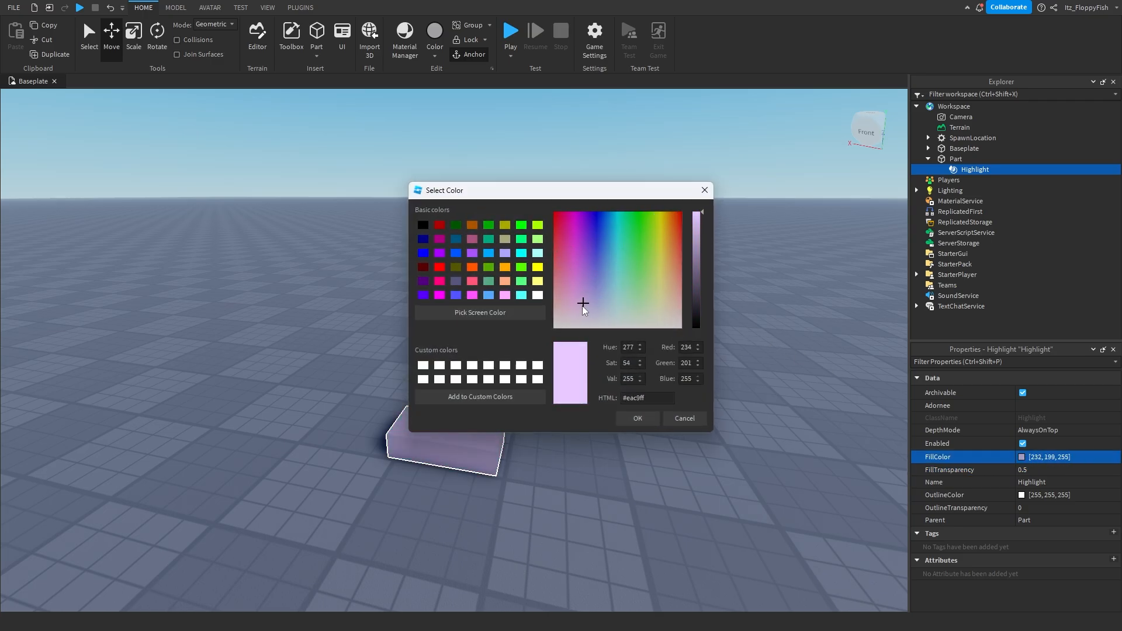
left_click(635, 418)
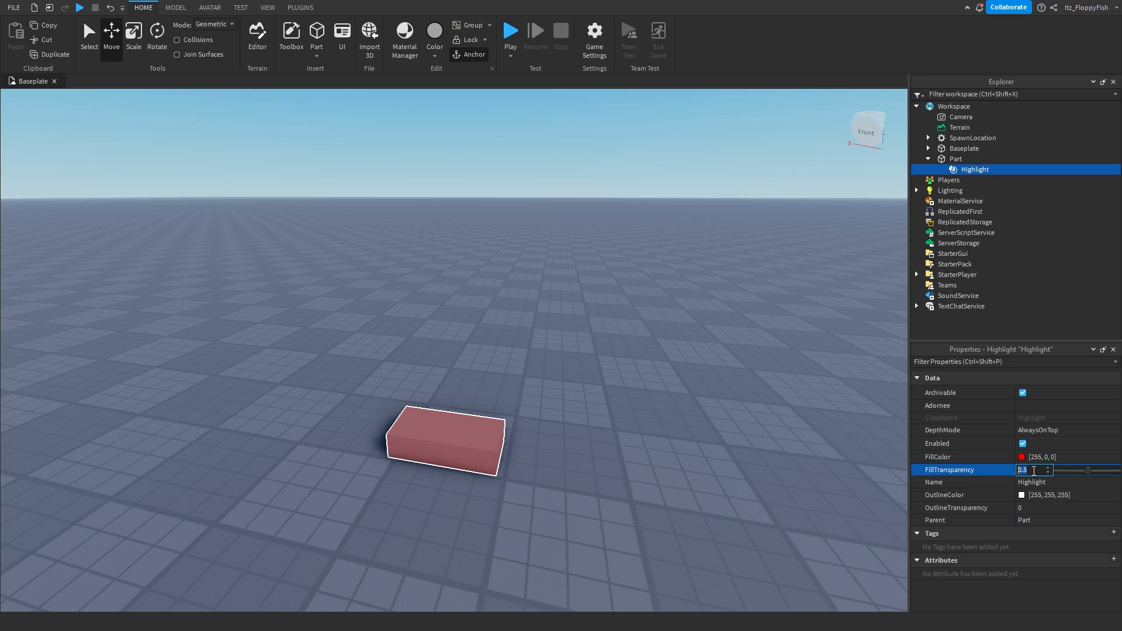
type("1")
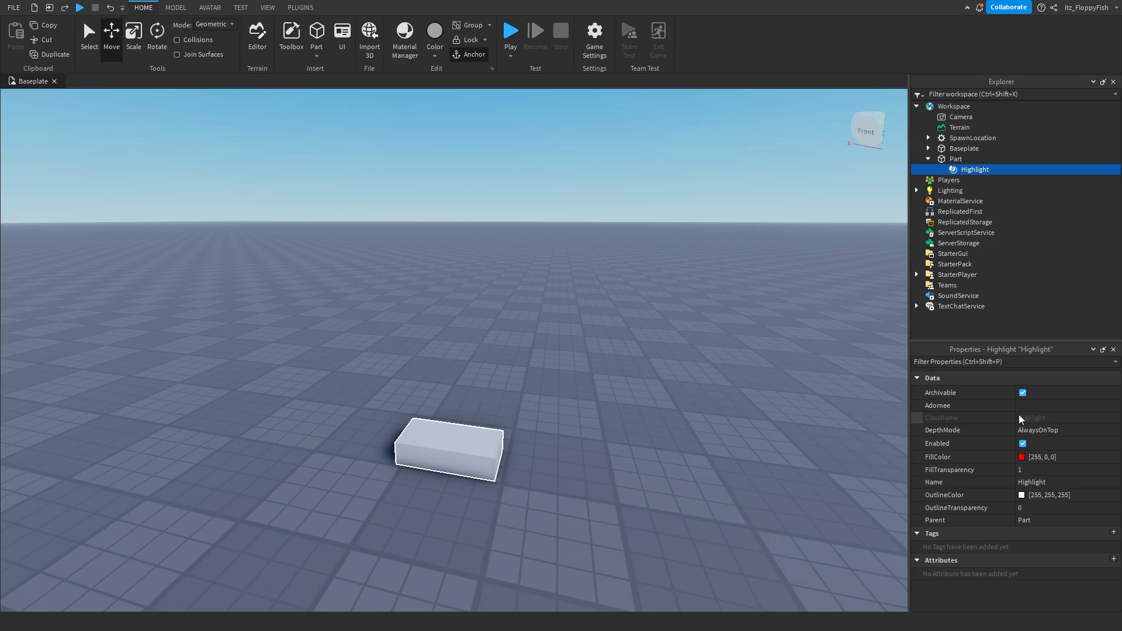
Set the Highlight OutlineColor to black (0, 0, 0) after previewing red, cyan and blue swatches.
left_click(1021, 494)
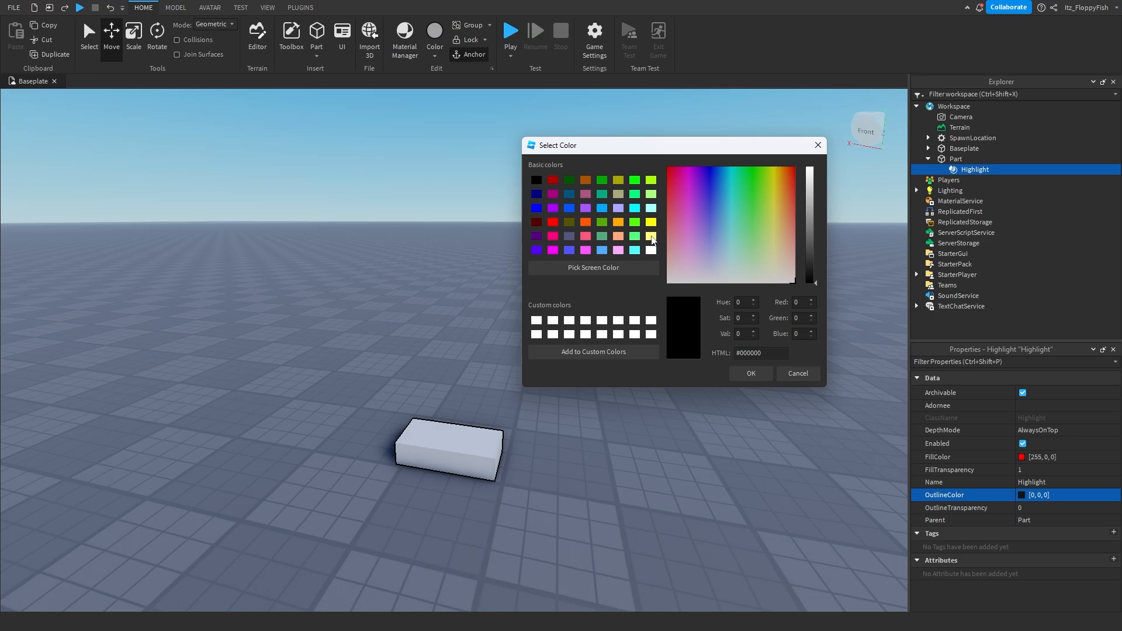
mouse_move(563, 221)
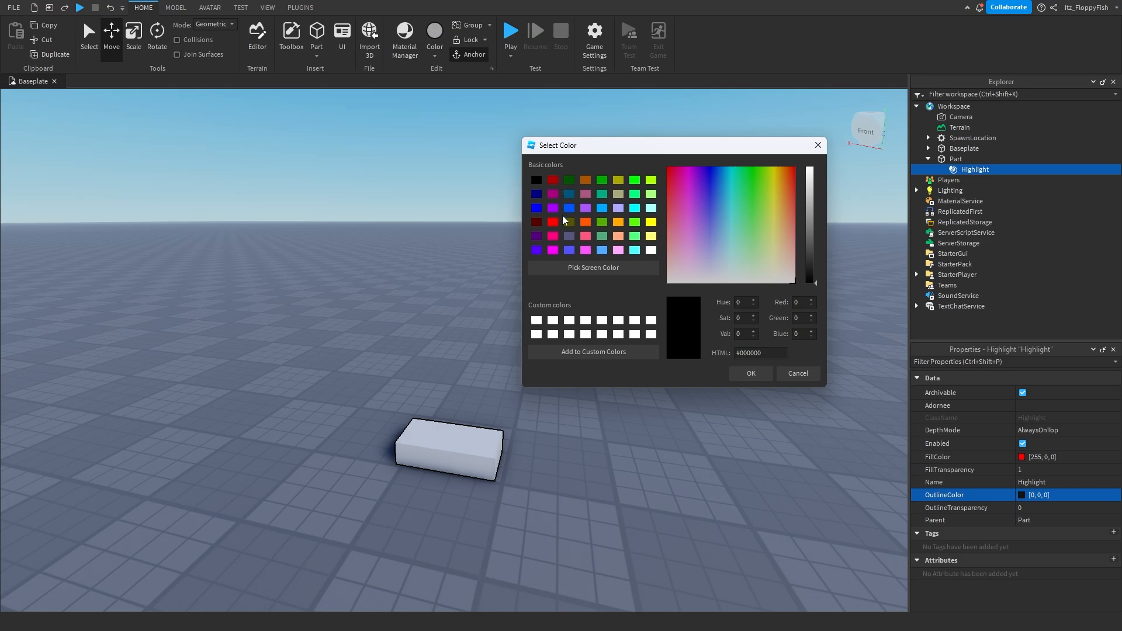
left_click(553, 222)
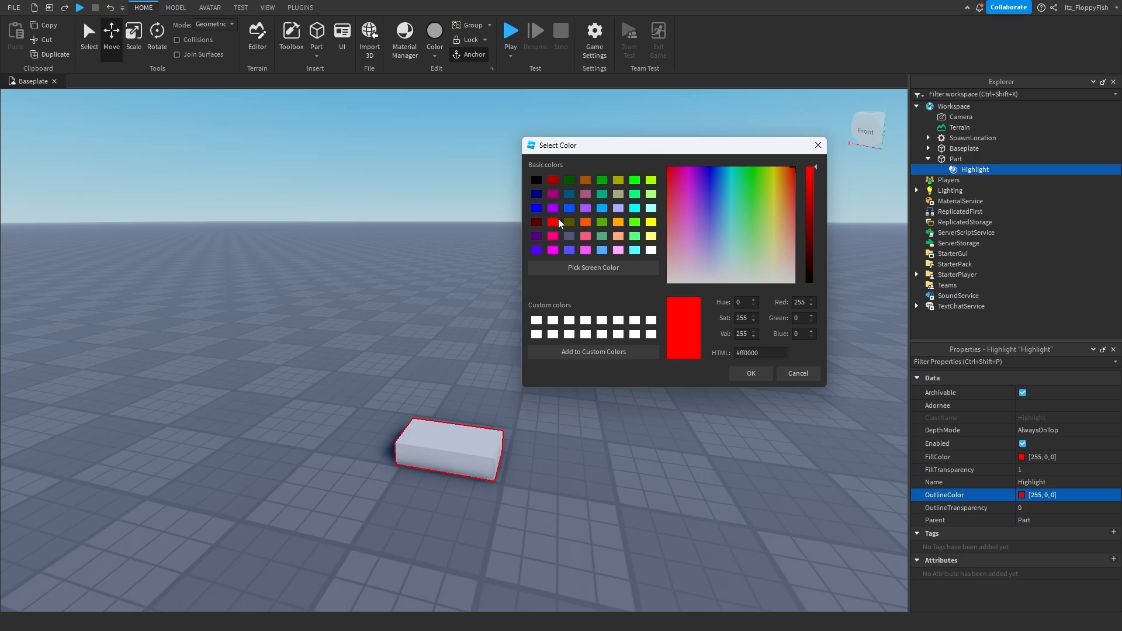
left_click(634, 250)
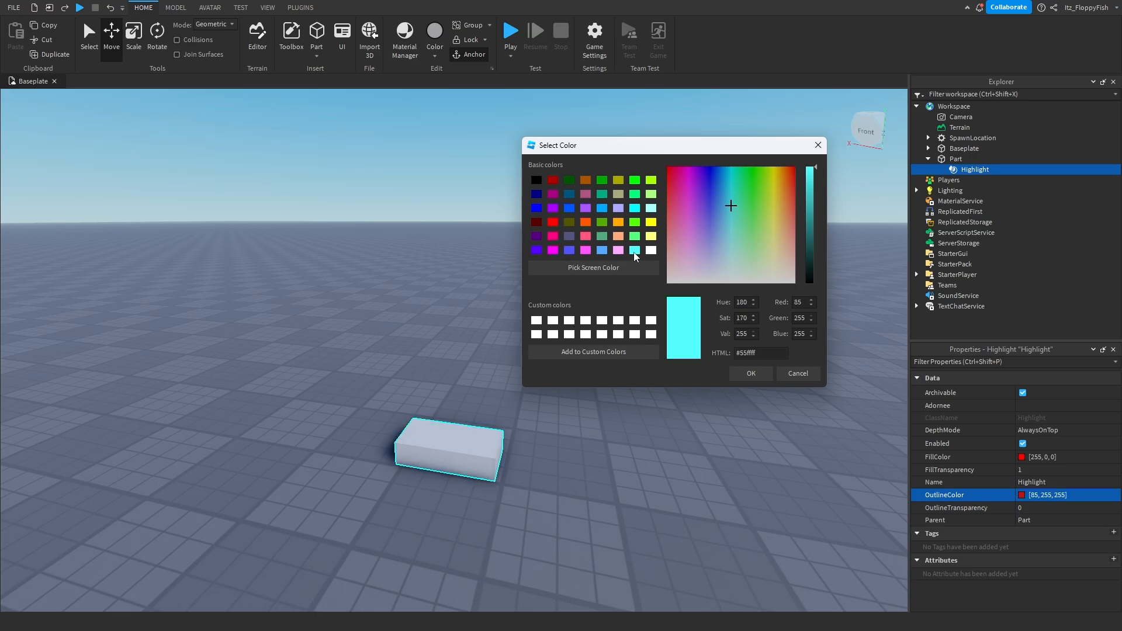
left_click(553, 208)
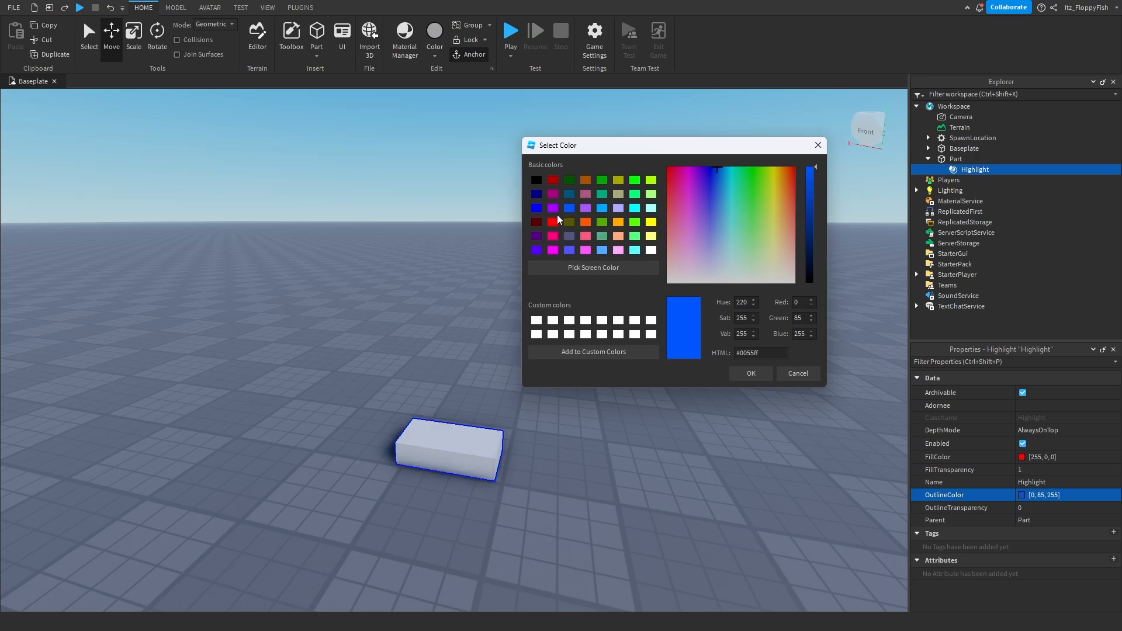
left_click(602, 208)
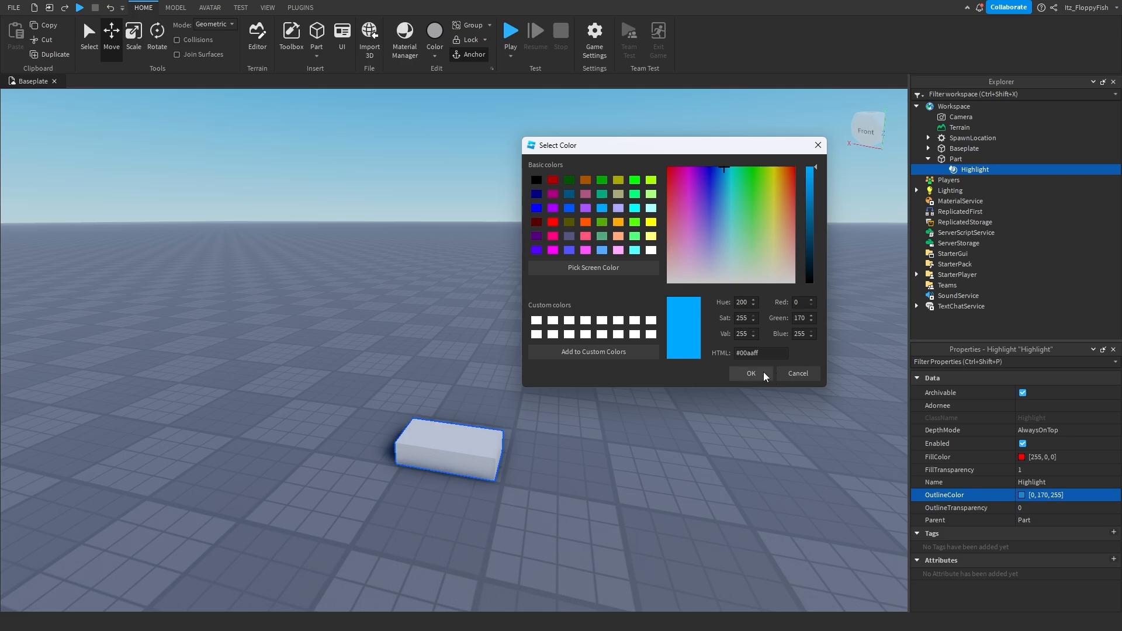
left_click(730, 206)
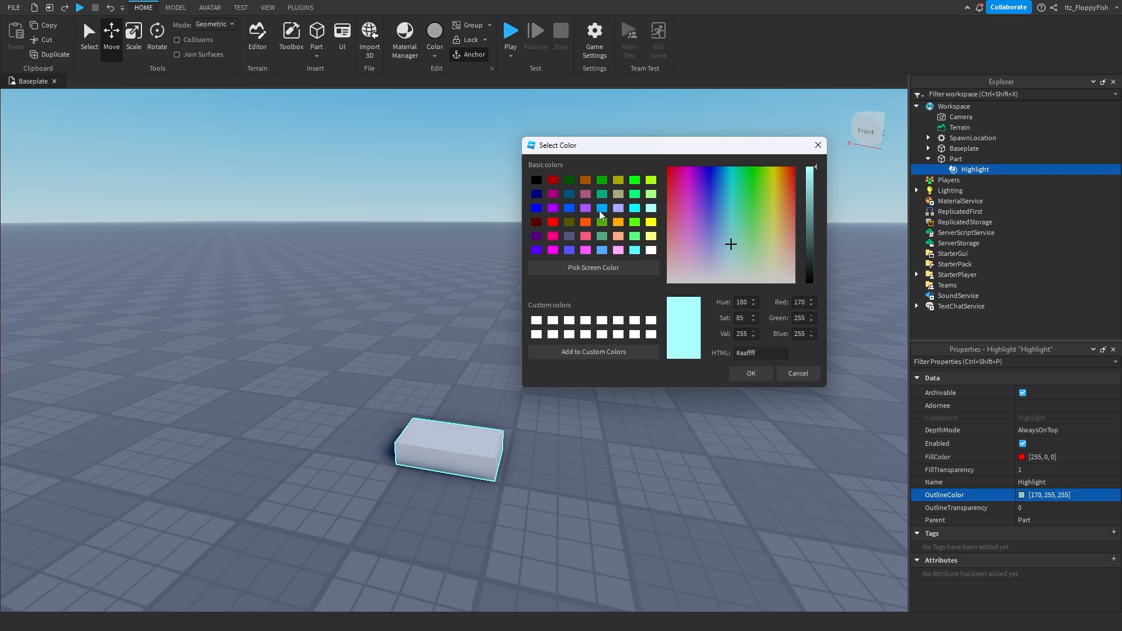
left_click(536, 180)
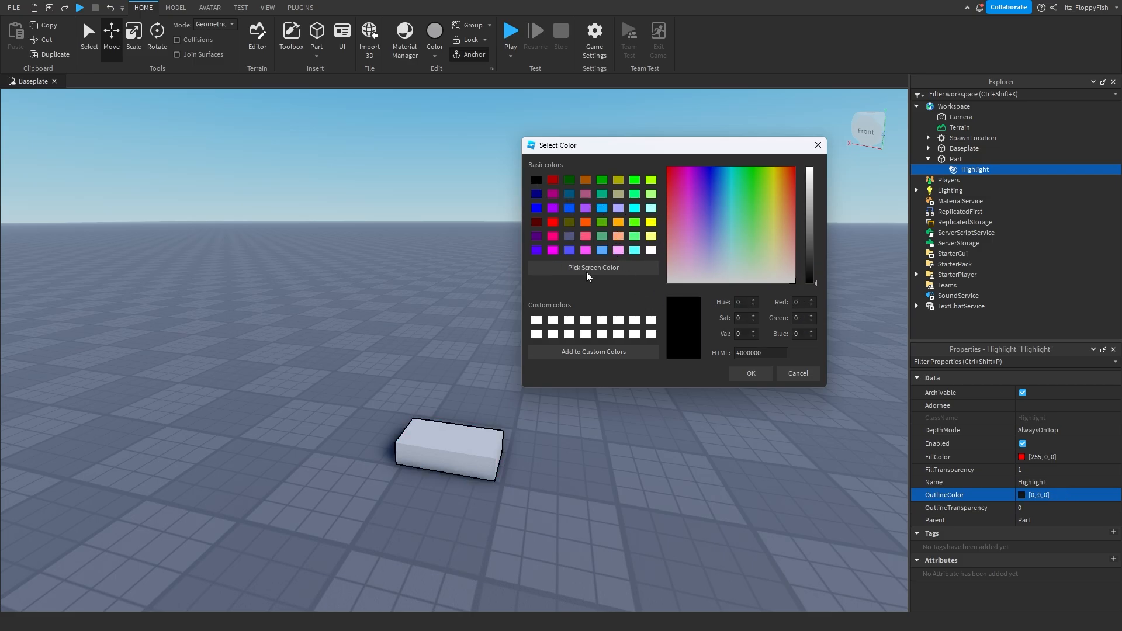
left_click(796, 372)
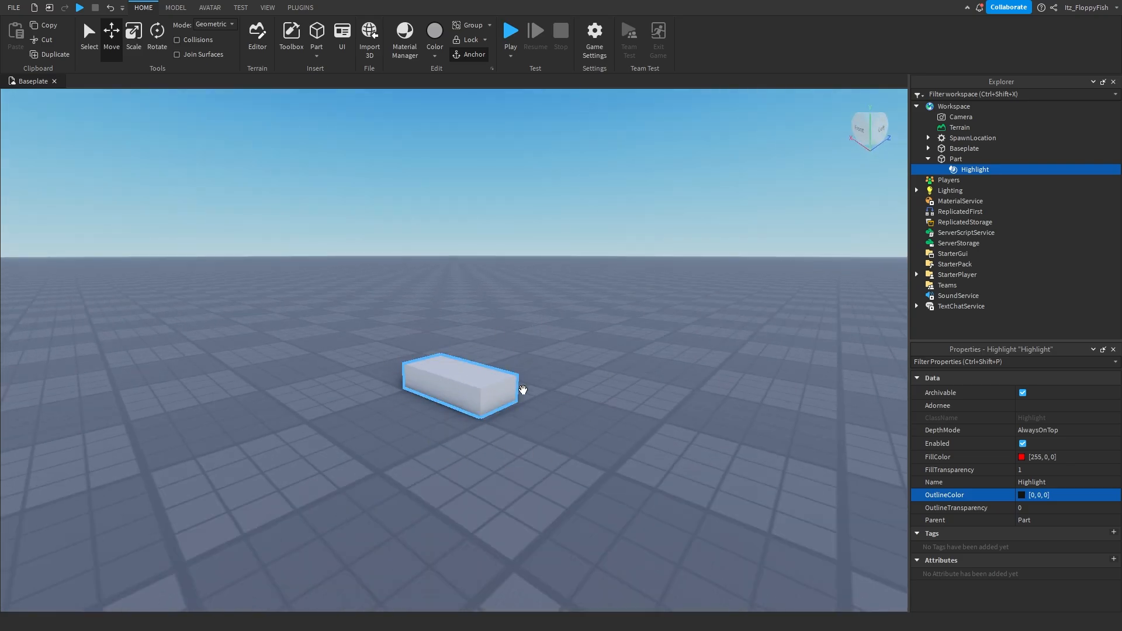
Select the Part's Highlight child so it can be reparented to the Baseplate.
left_click(954, 158)
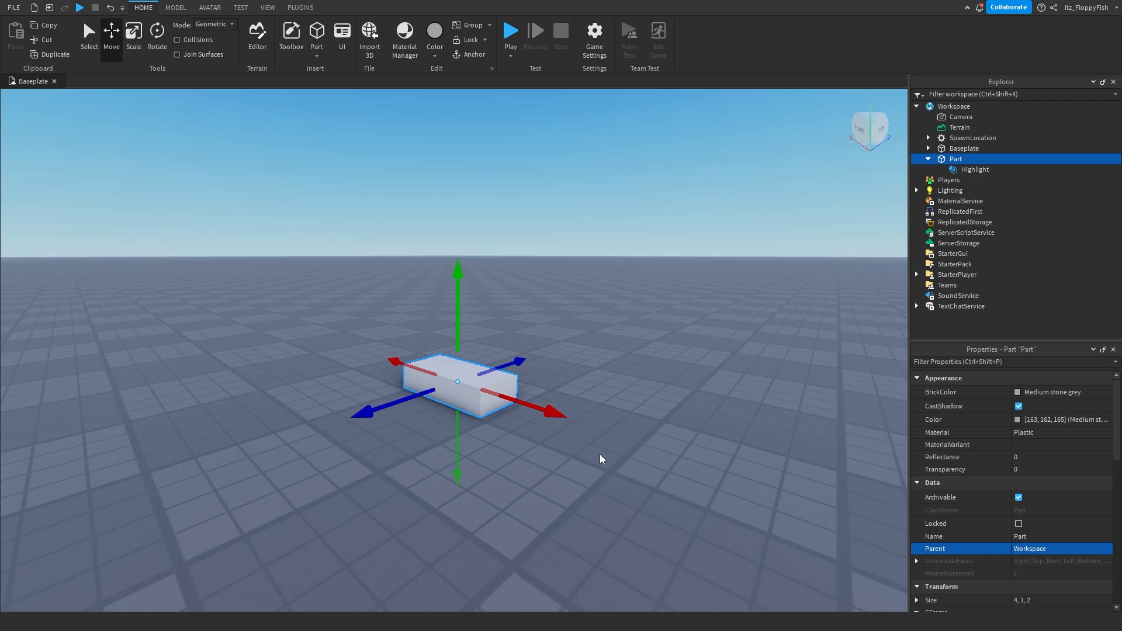
mouse_move(490, 372)
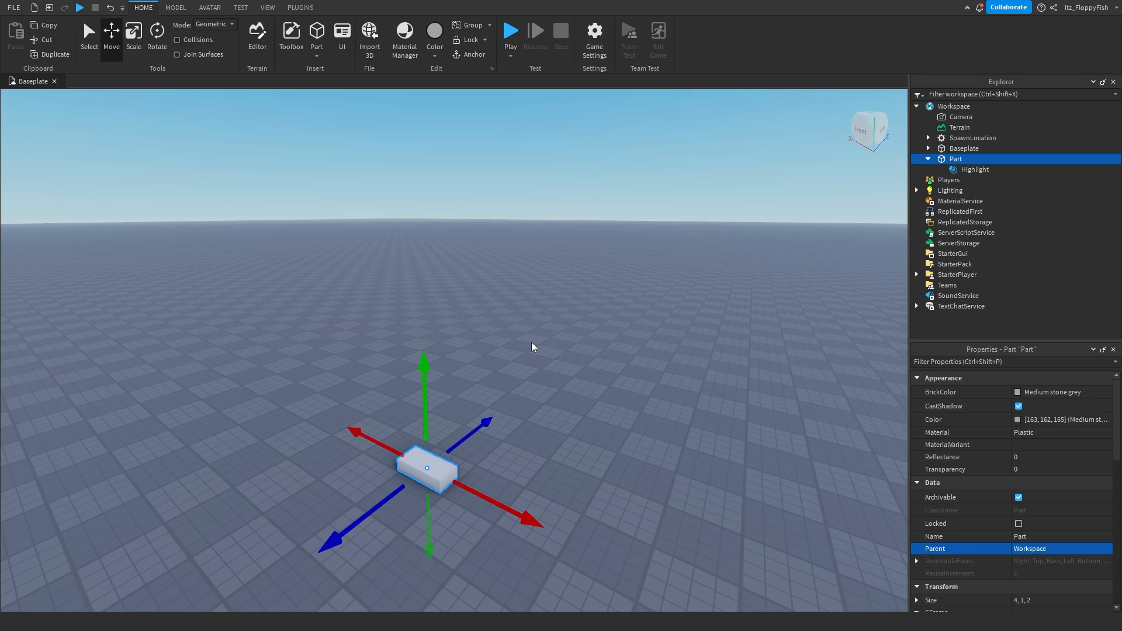
left_click(485, 464)
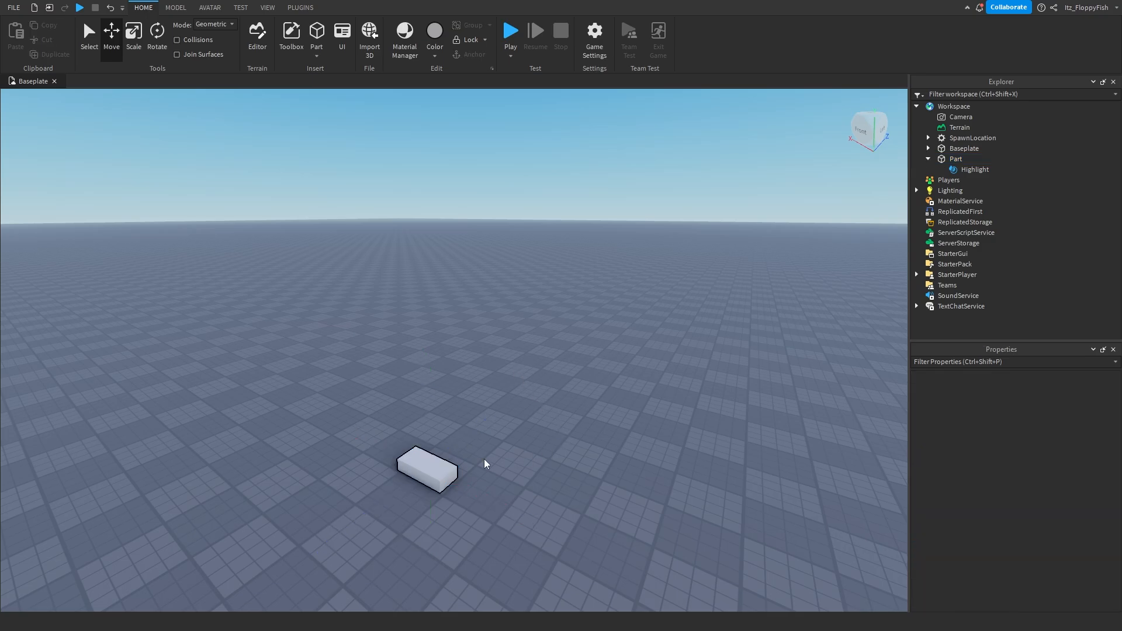
left_click(427, 470)
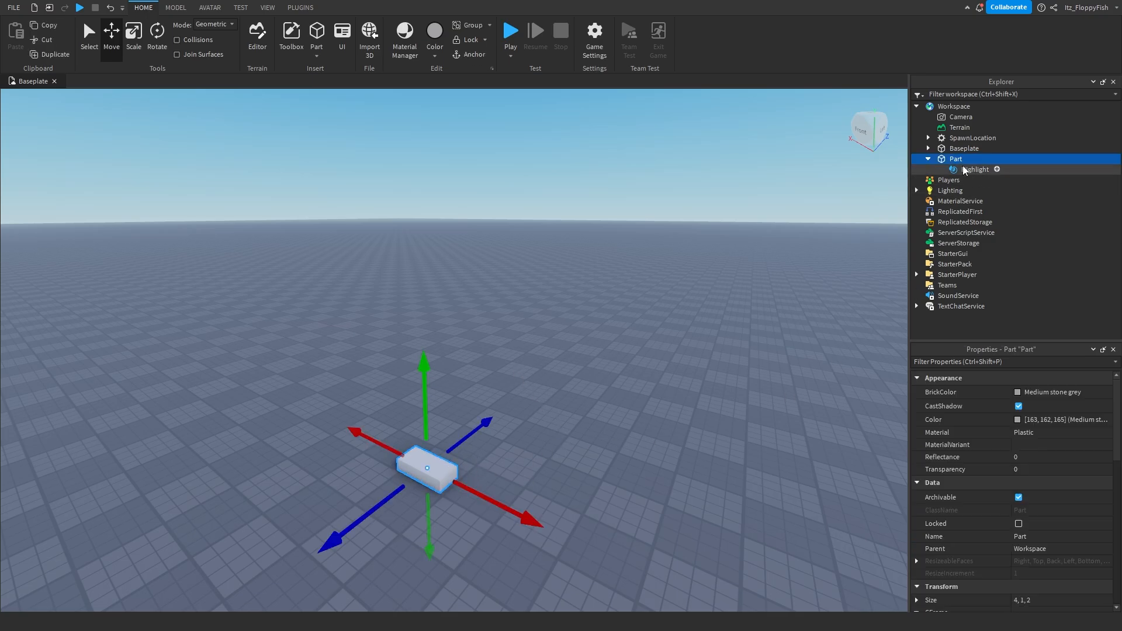
left_click(975, 168)
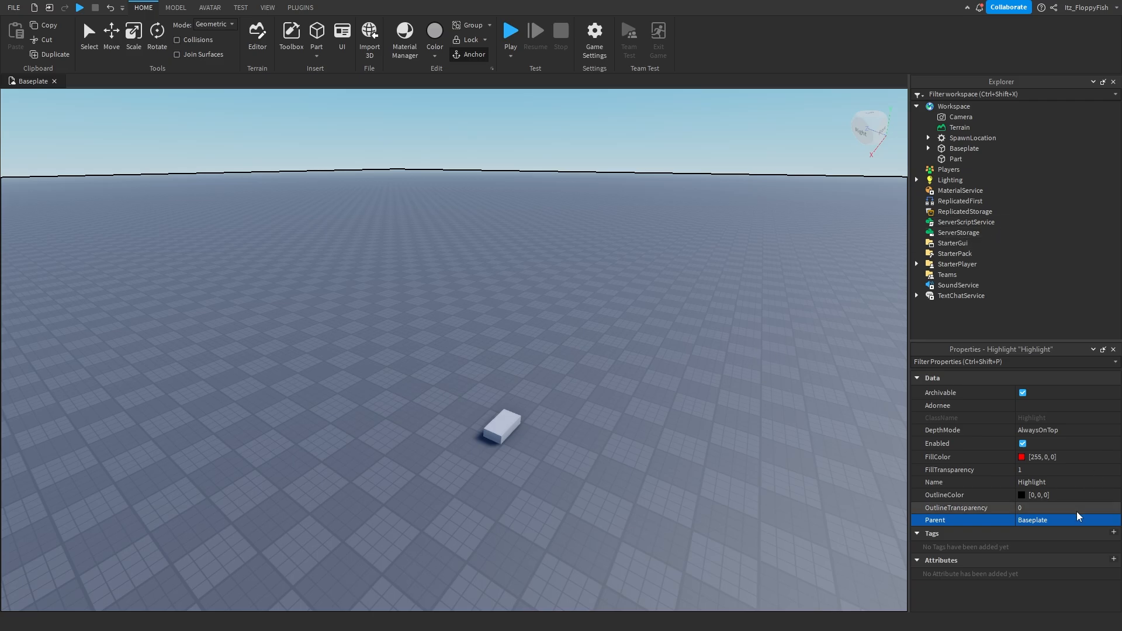
left_click(954, 158)
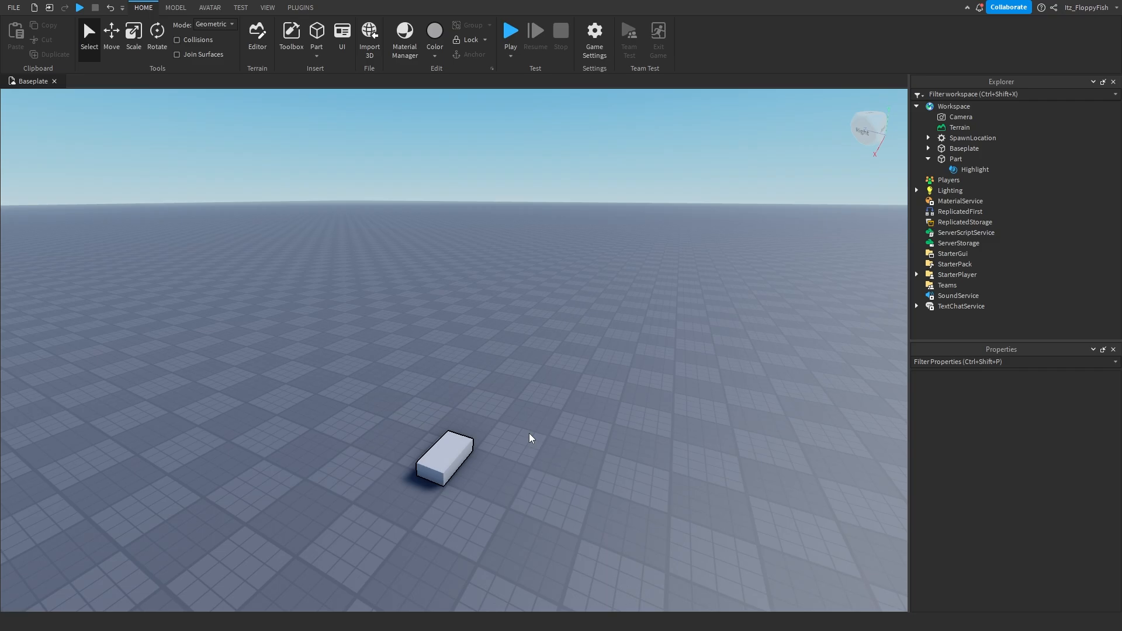
mouse_move(702, 372)
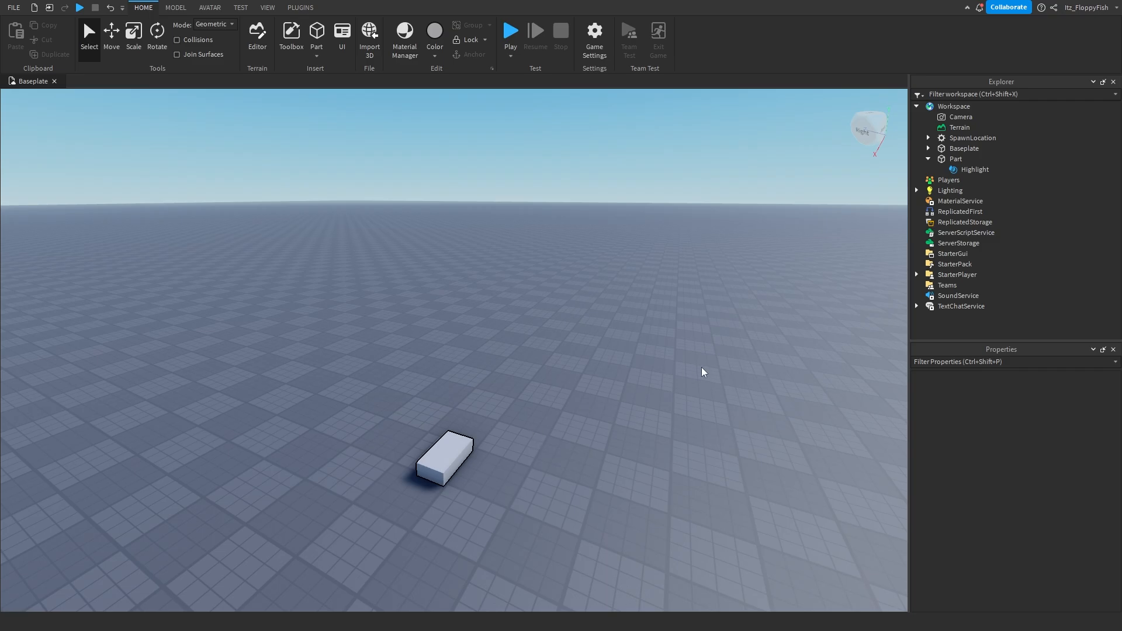
mouse_move(954, 263)
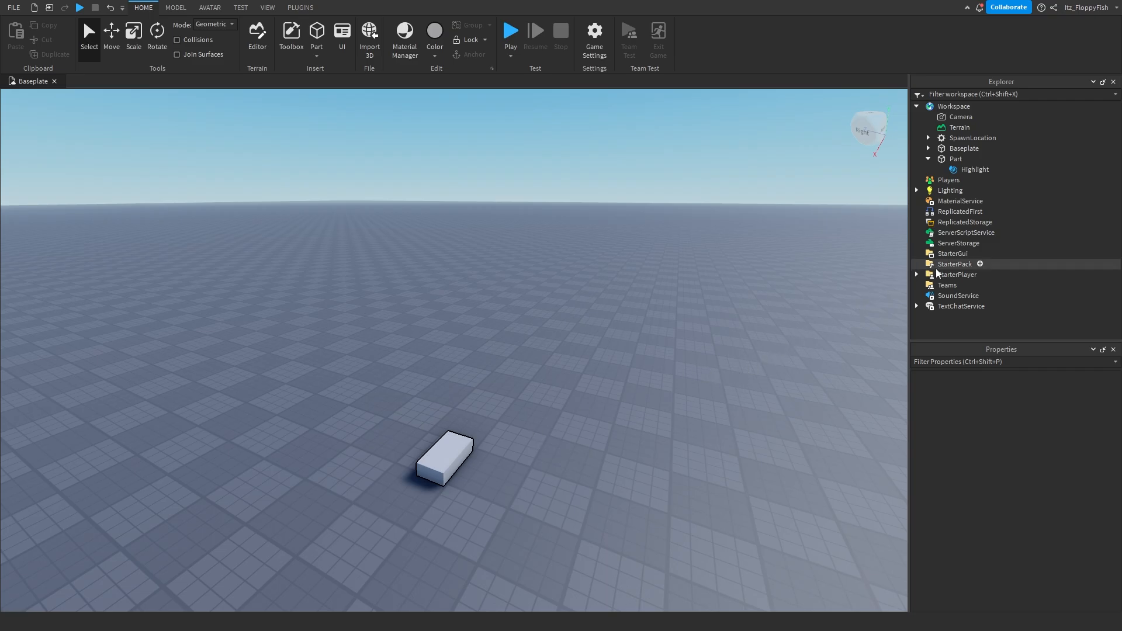
Insert a new Script into StarterCharacterScripts under StarterPlayer.
left_click(957, 274)
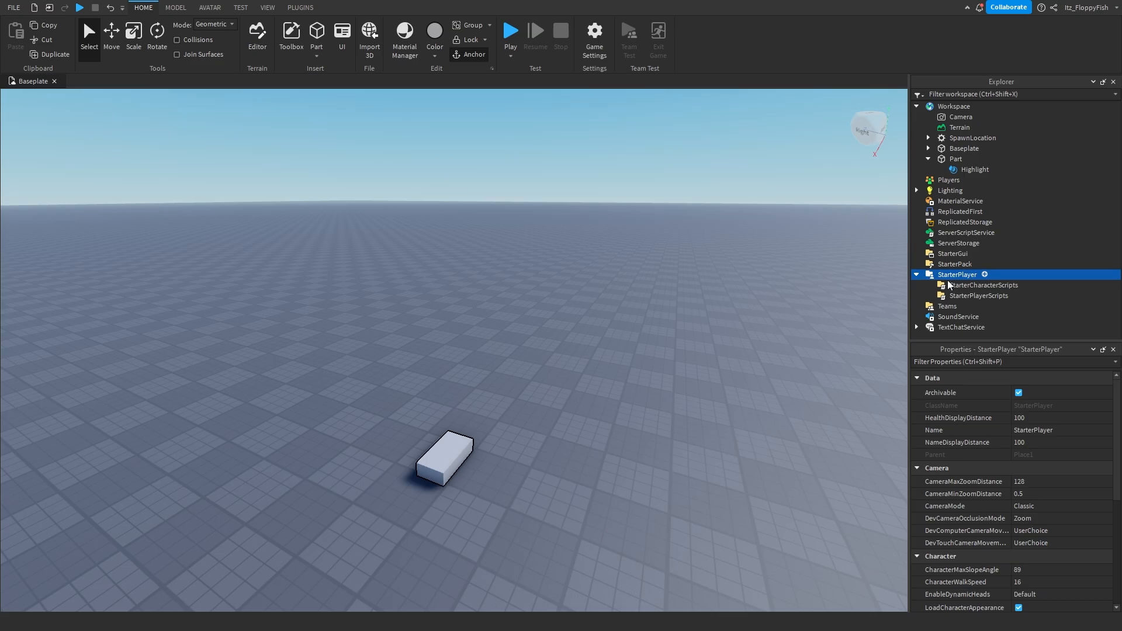
left_click(984, 285)
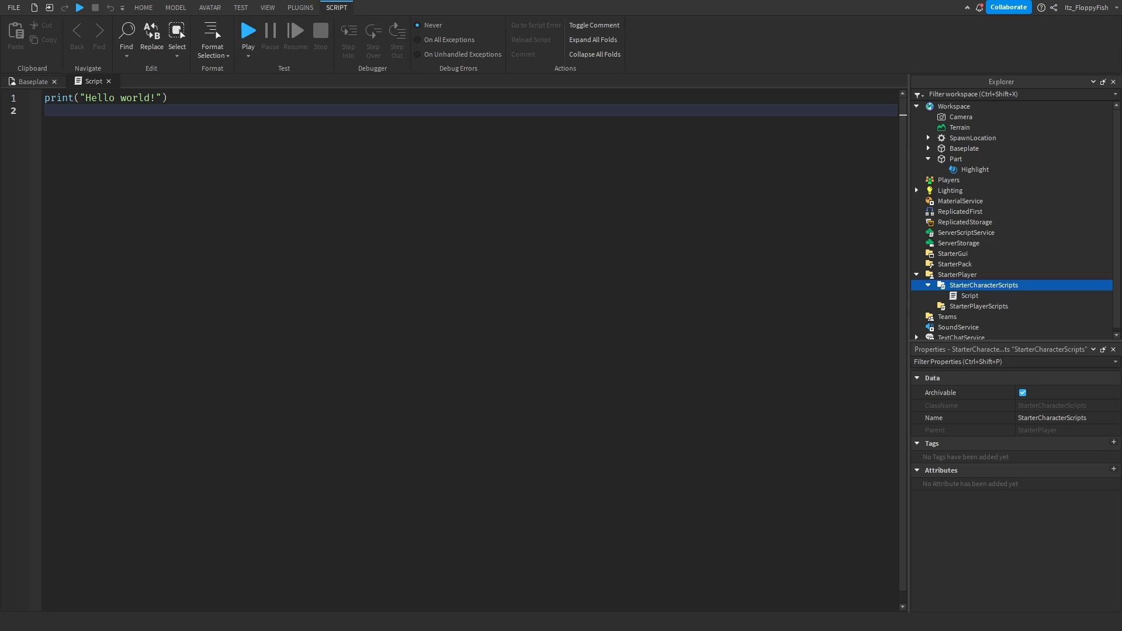
mouse_move(113, 367)
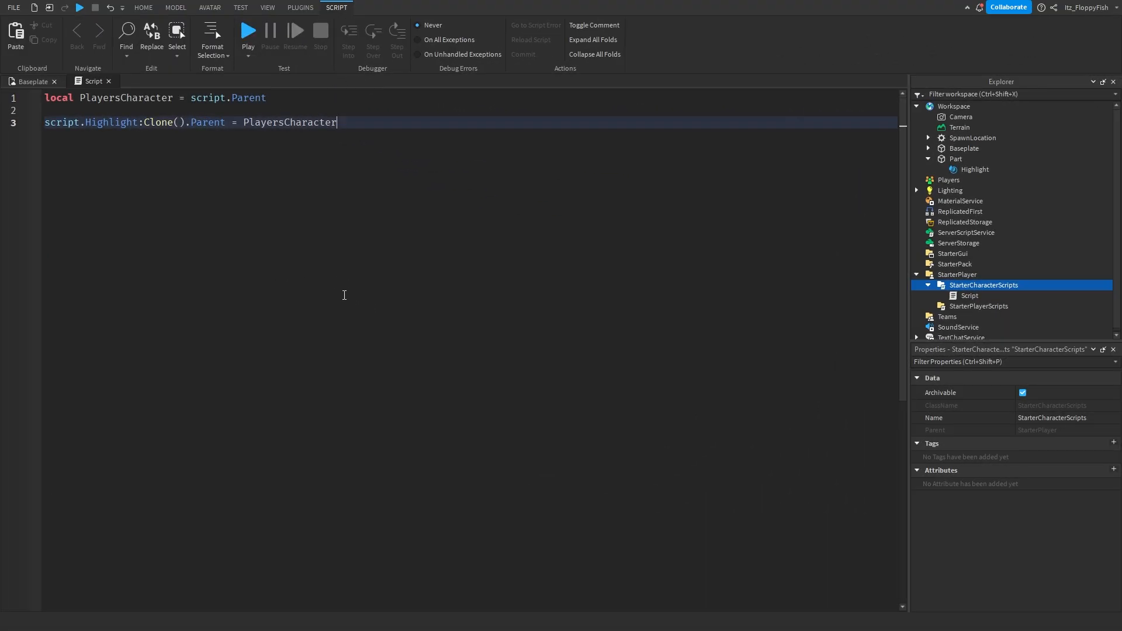
mouse_move(951, 254)
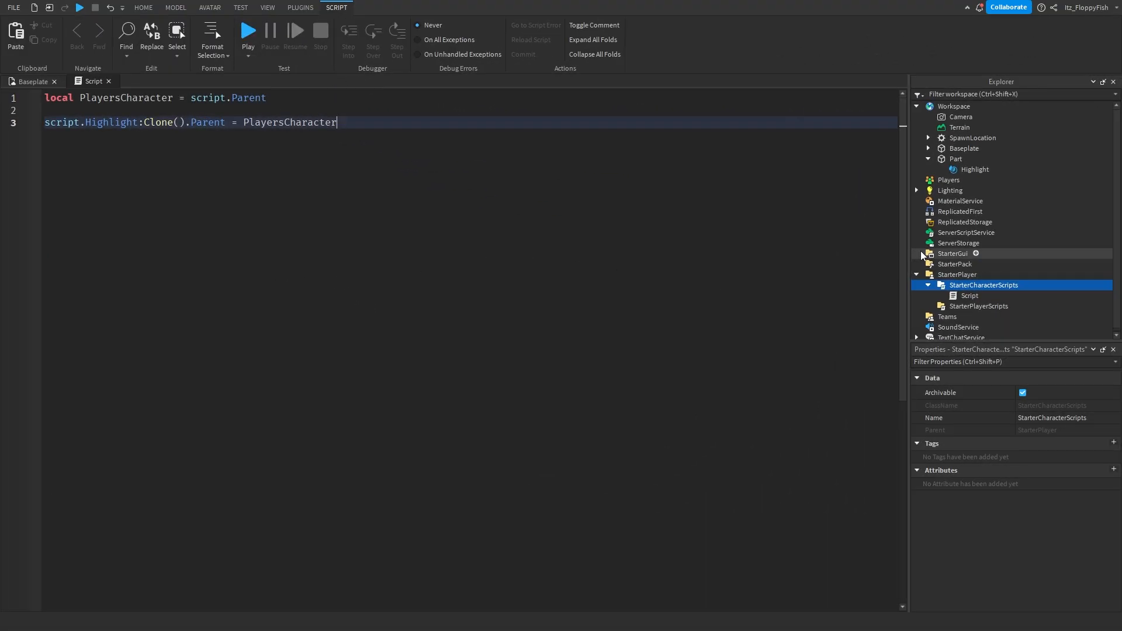
mouse_move(619, 210)
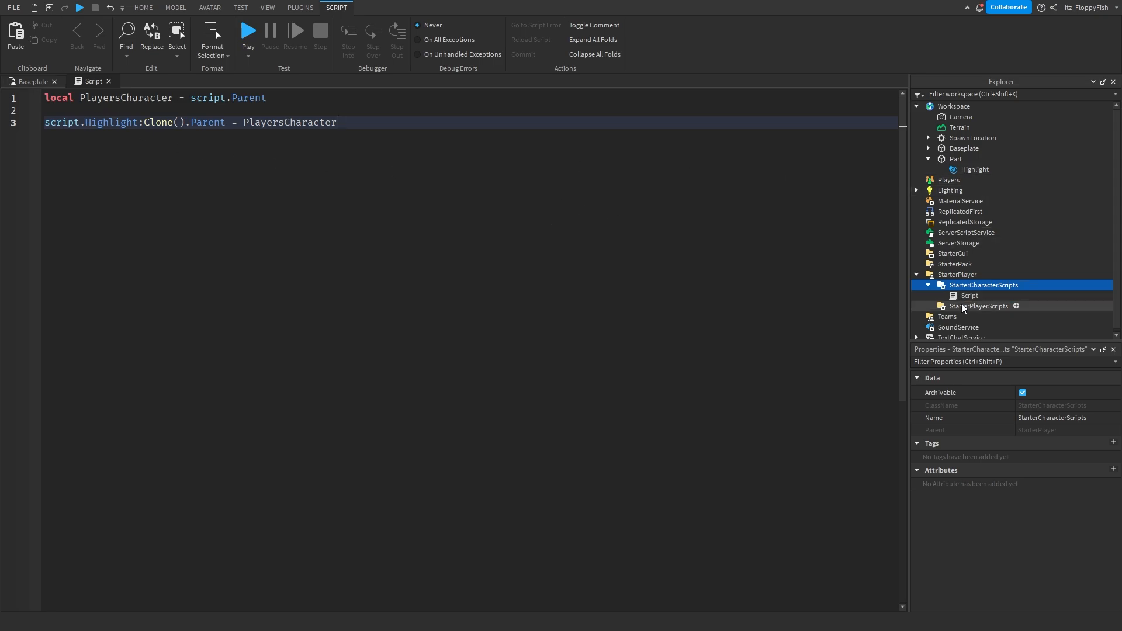
Duplicate the Part's Highlight and place the copy inside the character Script.
left_click(143, 8)
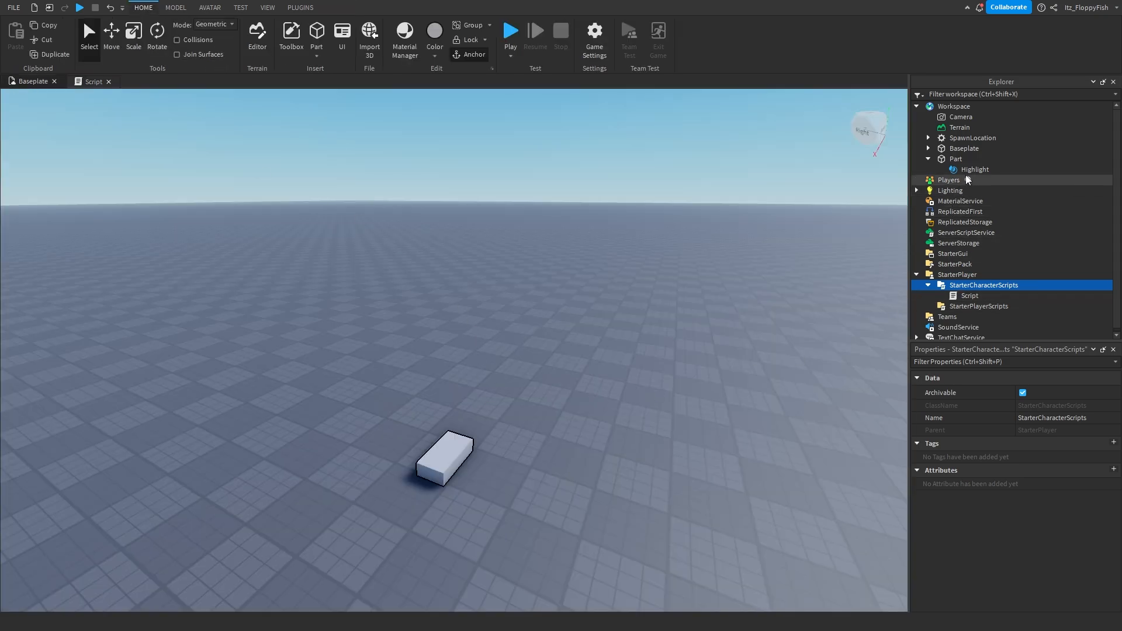
left_click(973, 169)
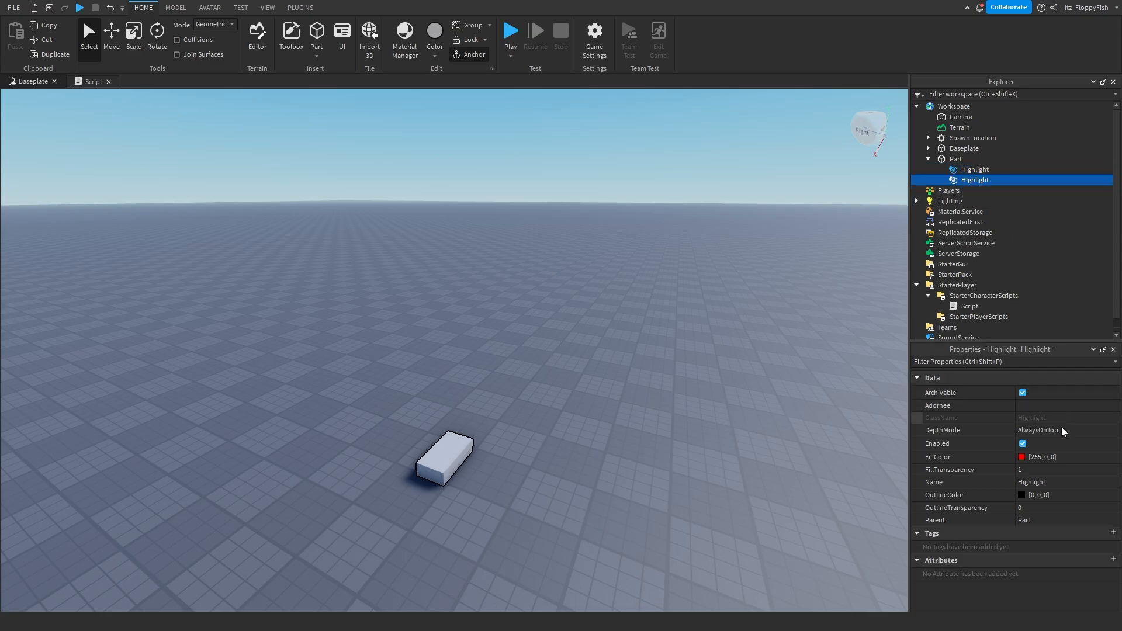
left_click(938, 519)
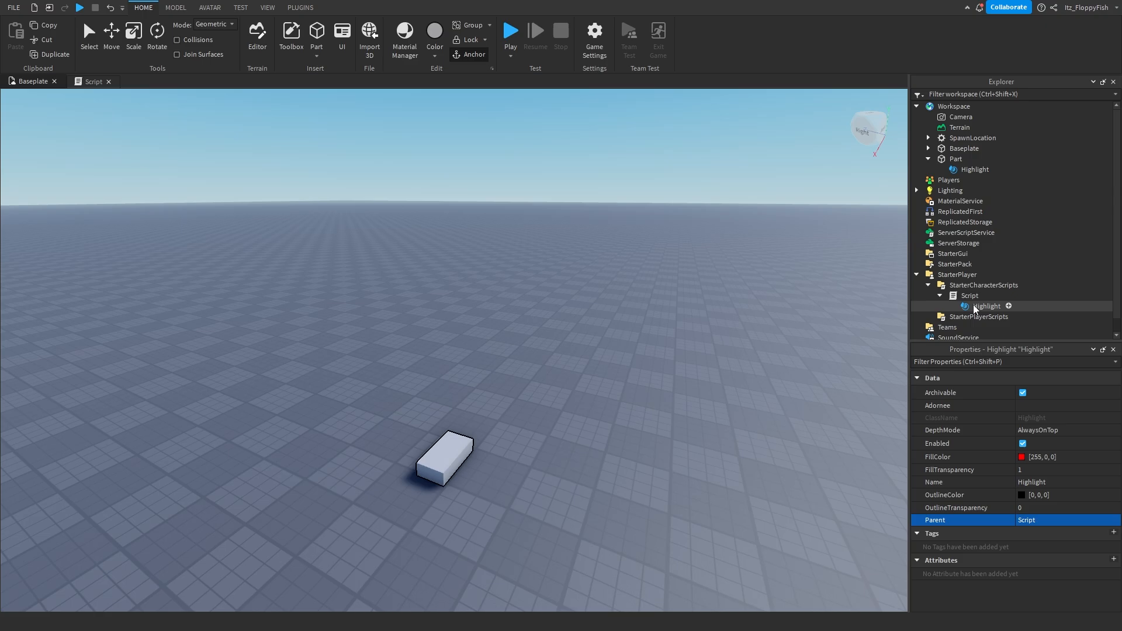
left_click(986, 305)
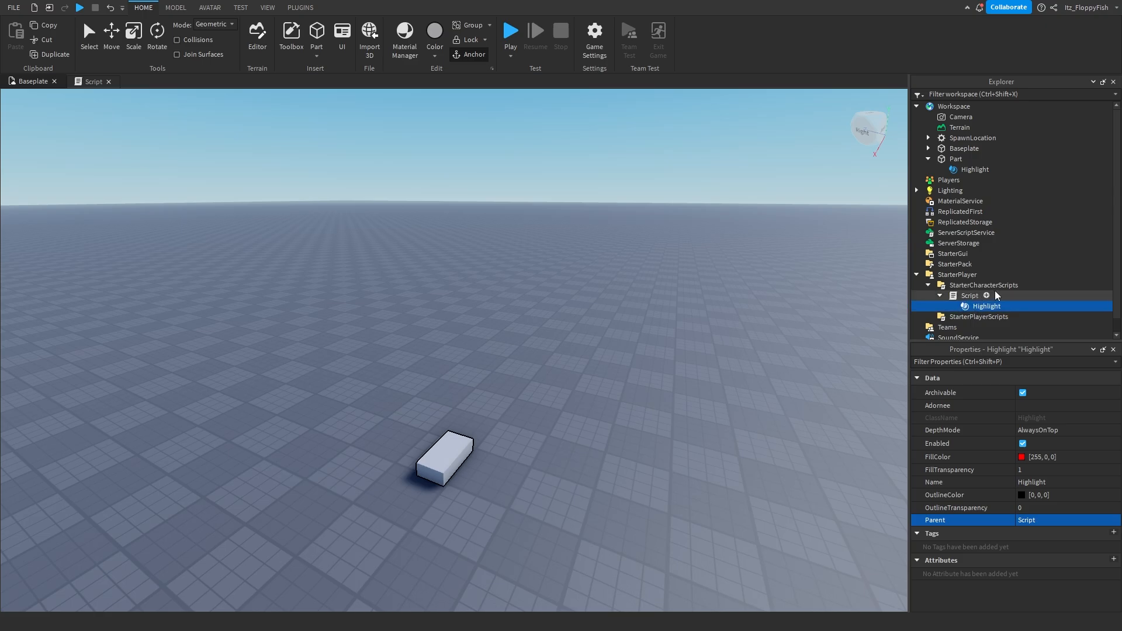
mouse_move(970, 322)
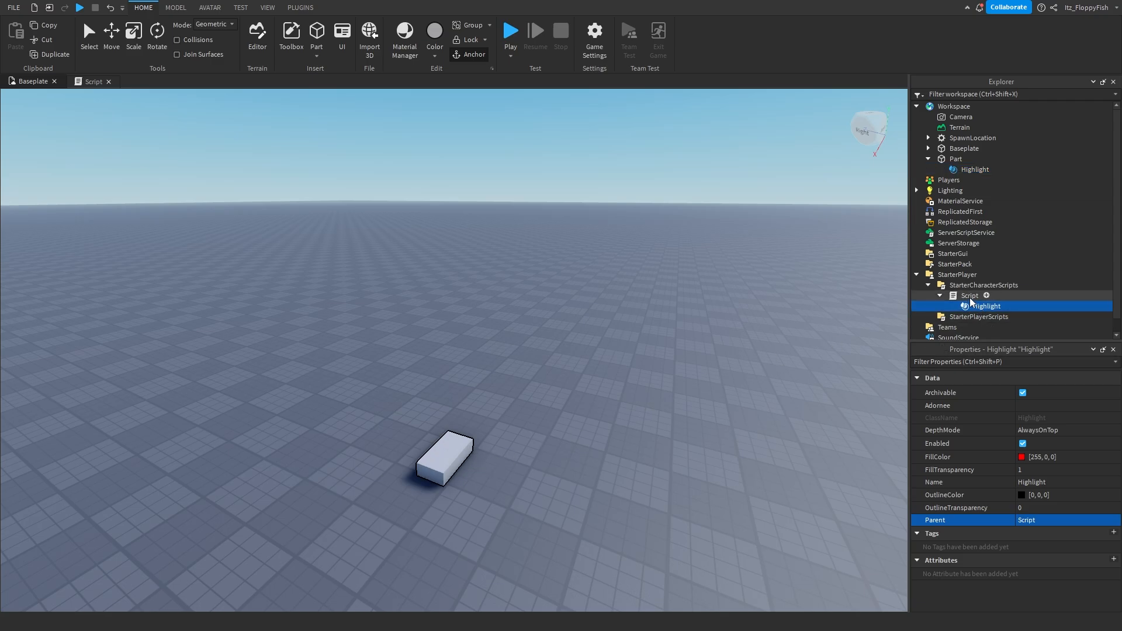
mouse_move(990, 305)
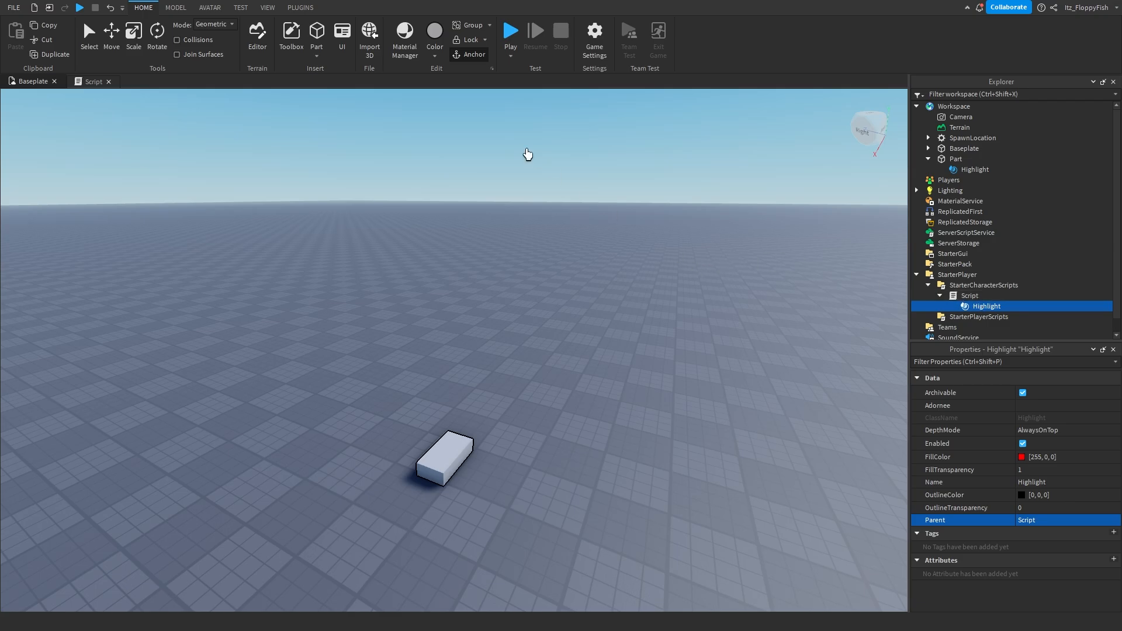
Start a Play test and watch the character spawn with its Highlight outline.
left_click(510, 30)
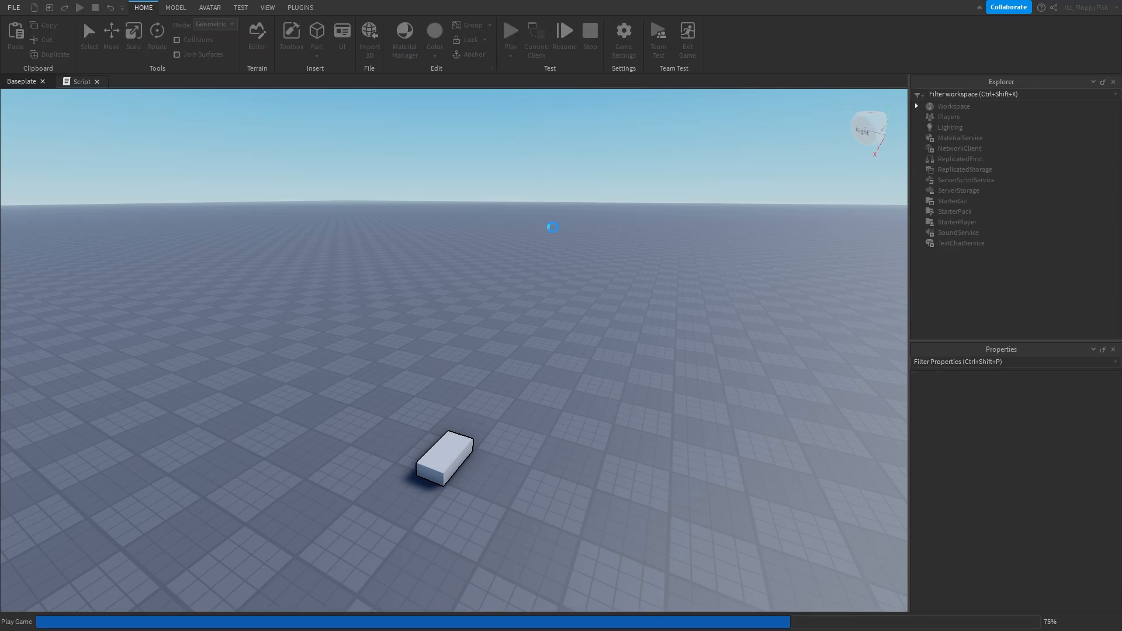
left_click(511, 30)
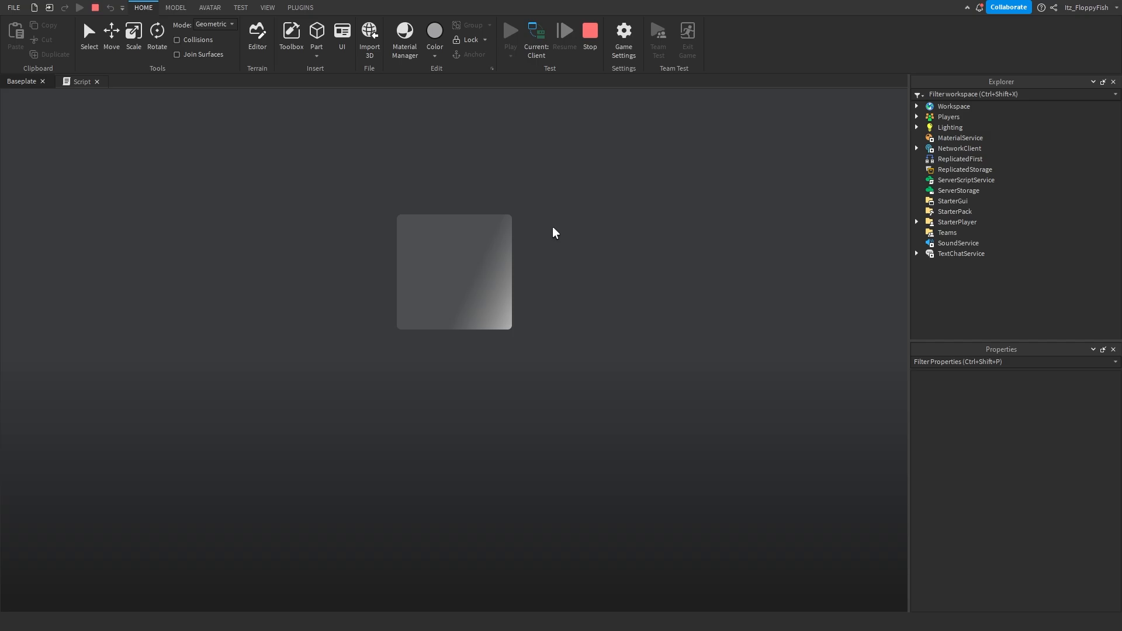
left_click(510, 30)
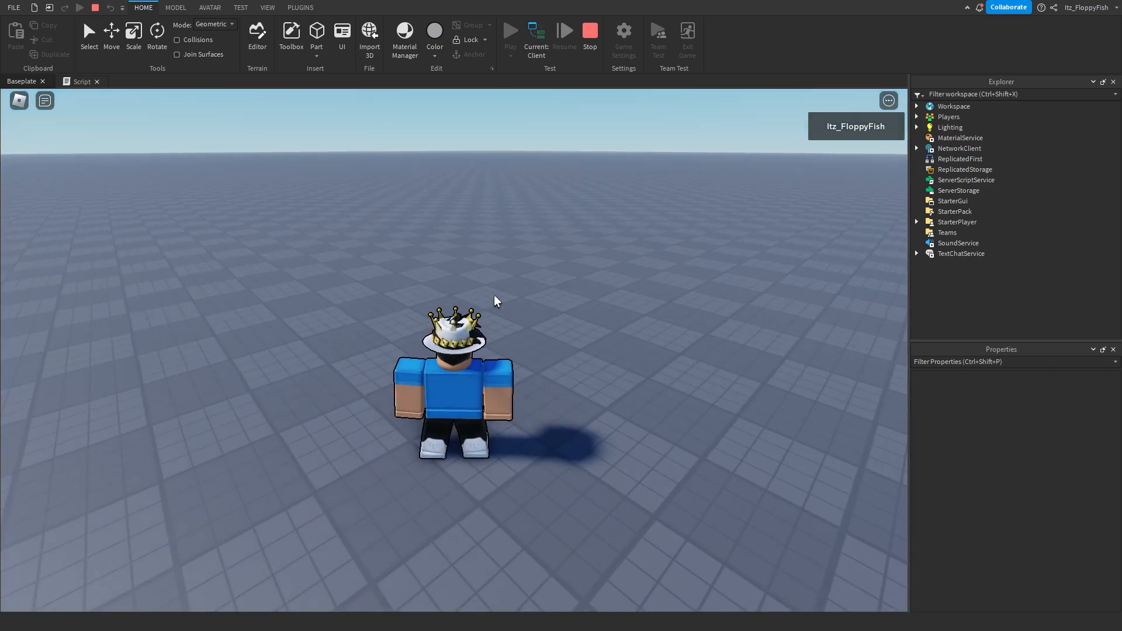
mouse_move(572, 337)
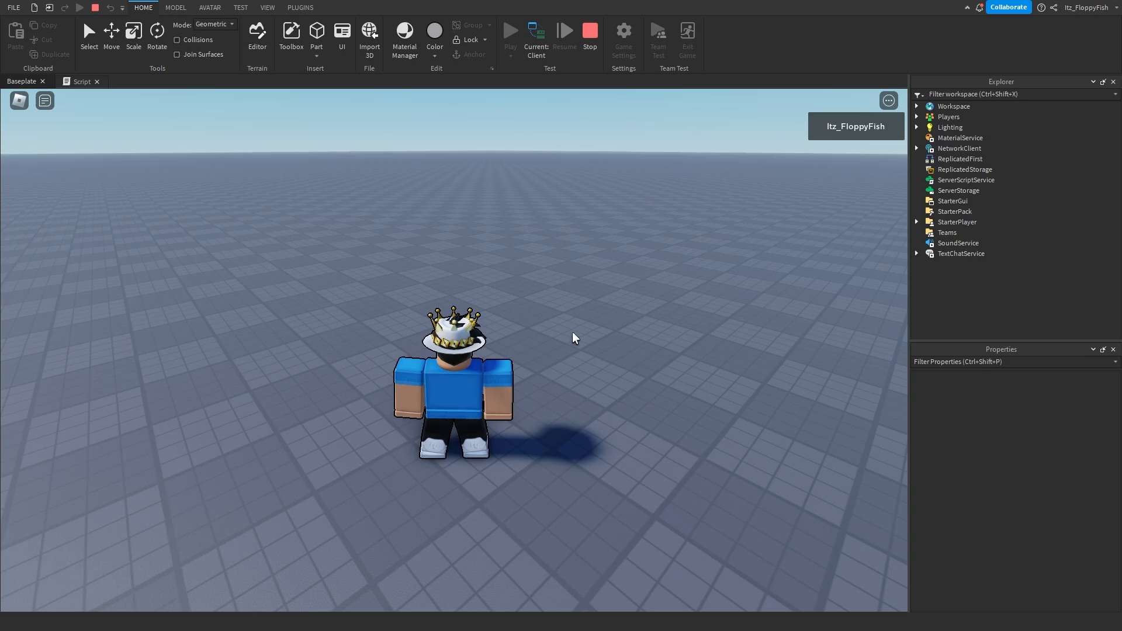
mouse_move(614, 202)
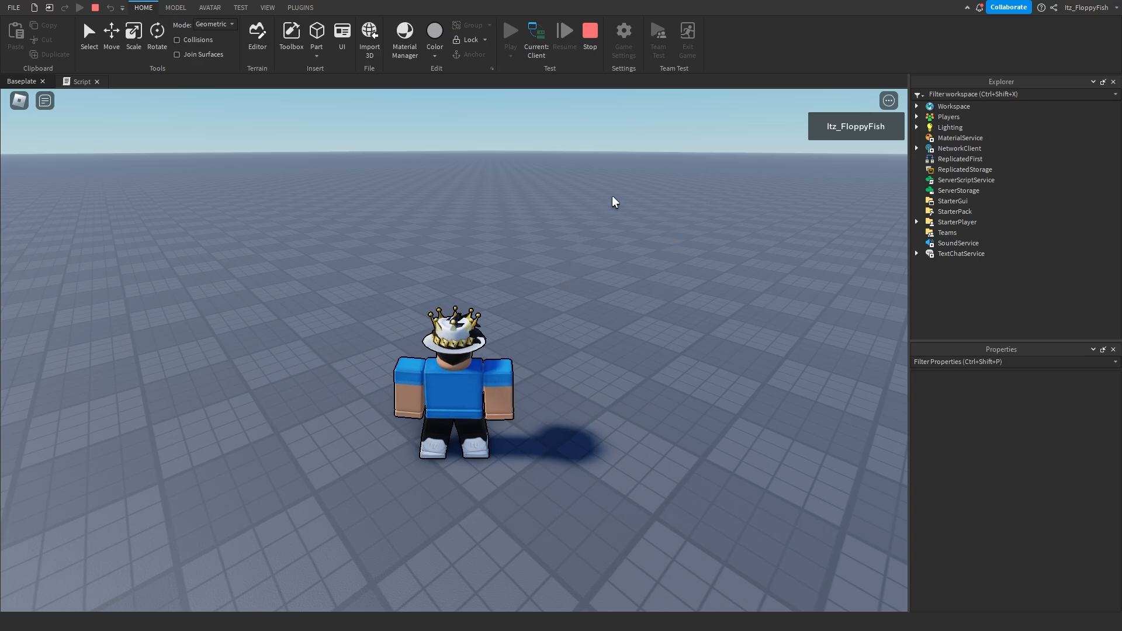
mouse_move(610, 169)
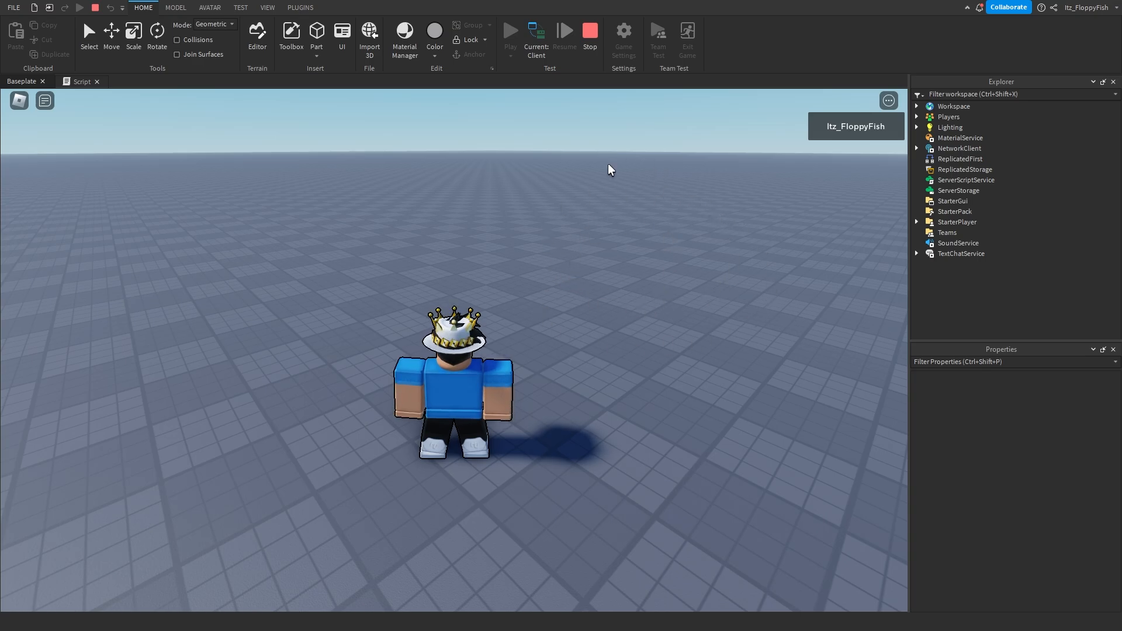
mouse_move(619, 326)
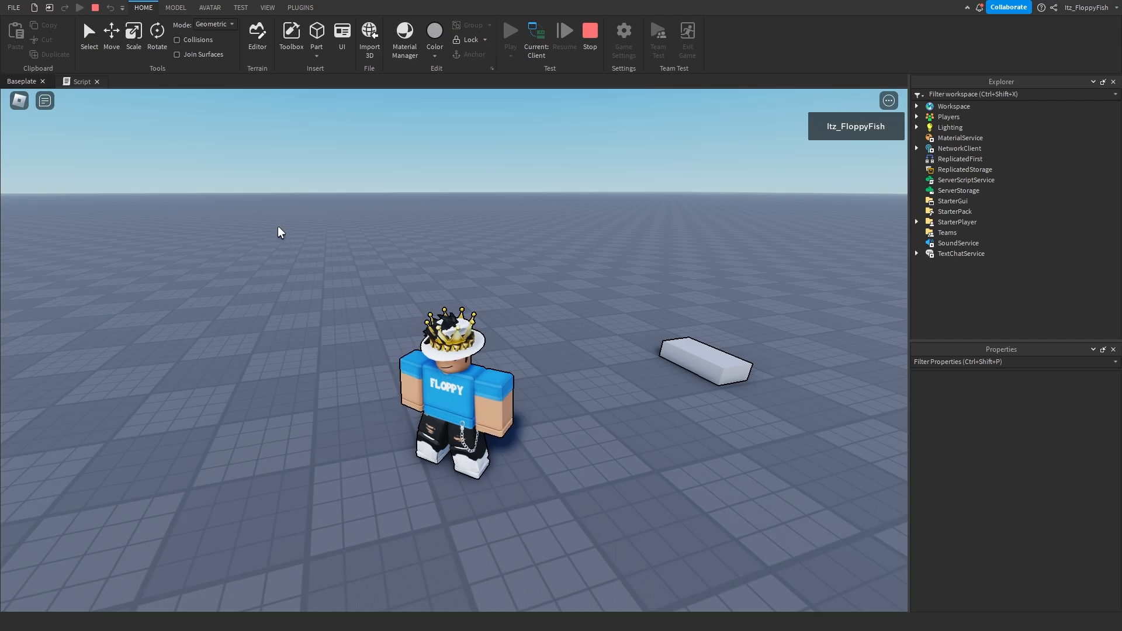
mouse_move(553, 385)
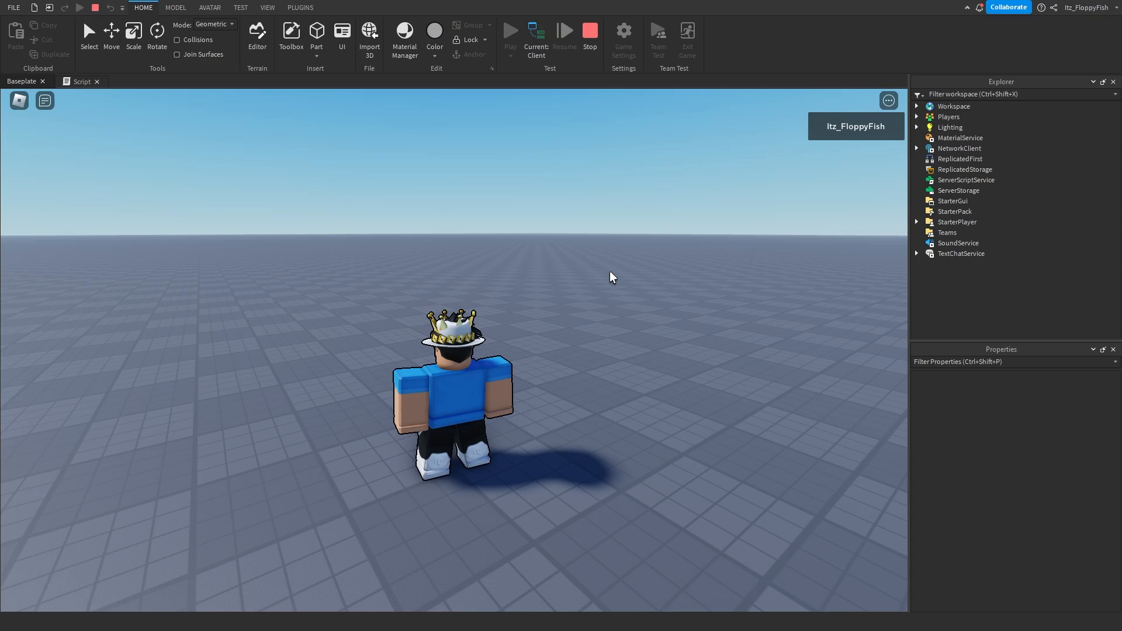
mouse_move(609, 280)
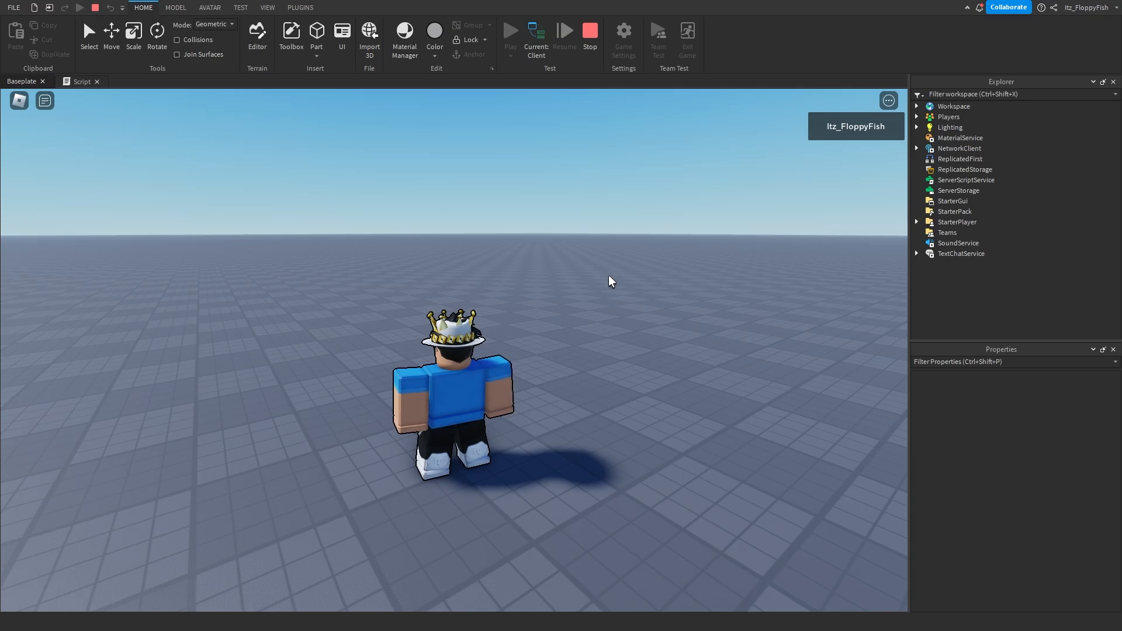